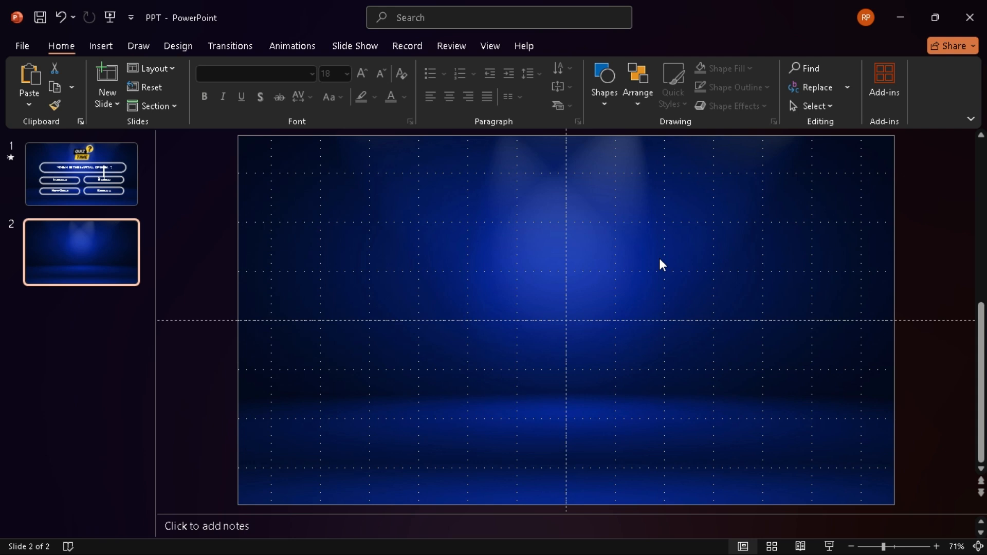
mouse_move(403, 298)
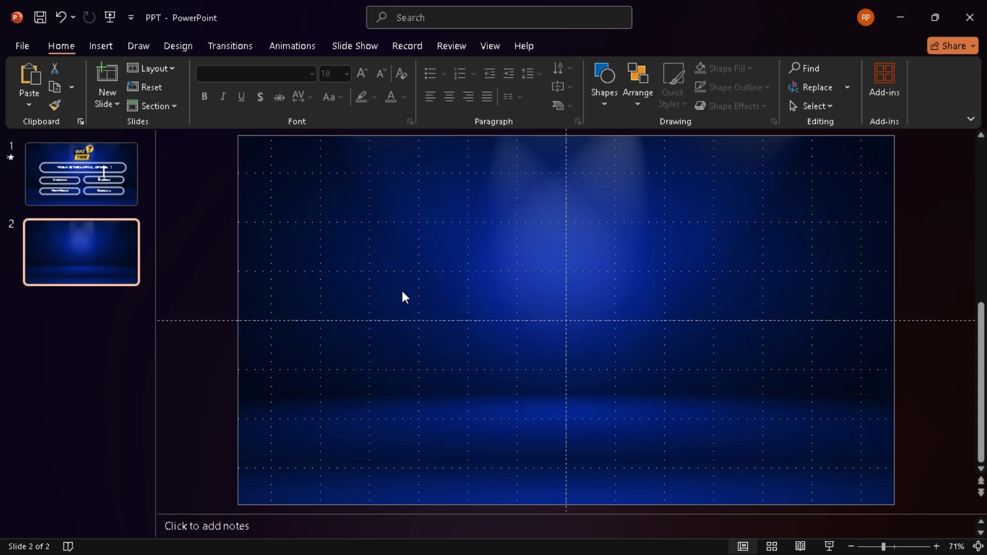
mouse_move(463, 317)
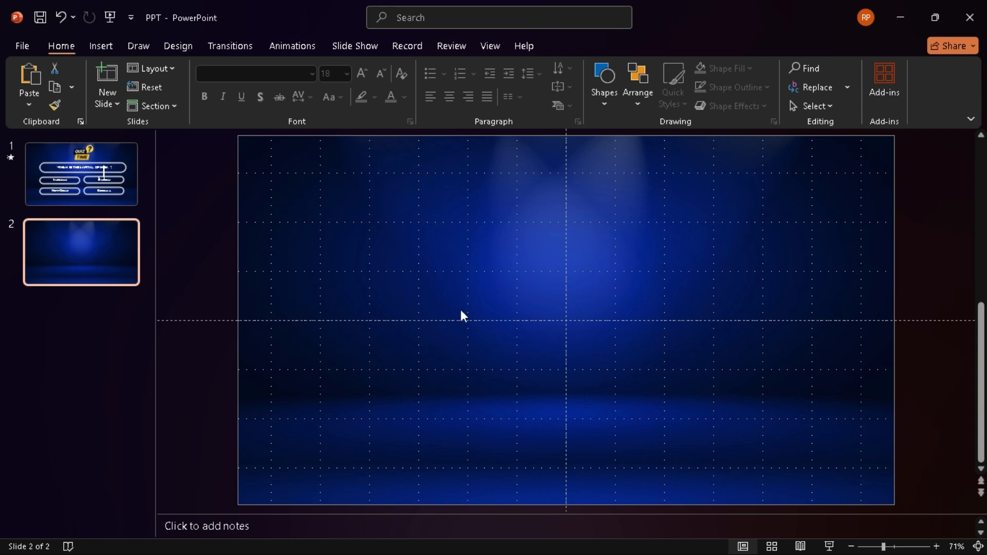
mouse_move(404, 297)
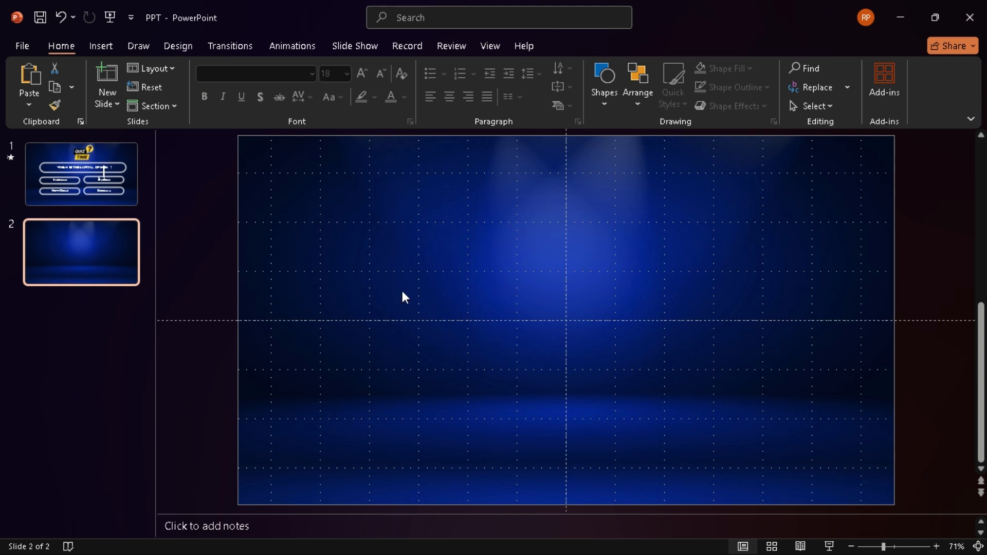
mouse_move(241, 191)
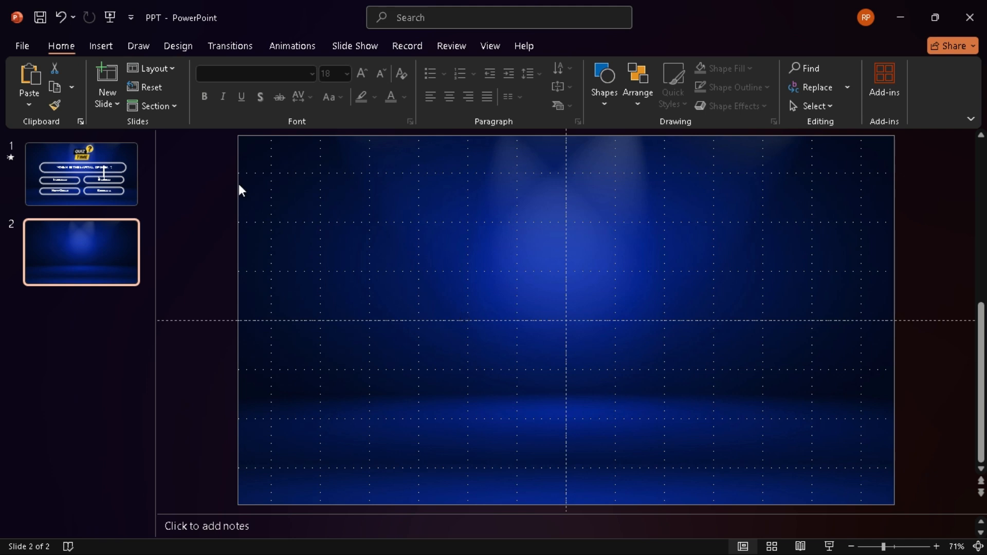
Step: Show the Insert ribbon while slide 2 is selected
click(100, 45)
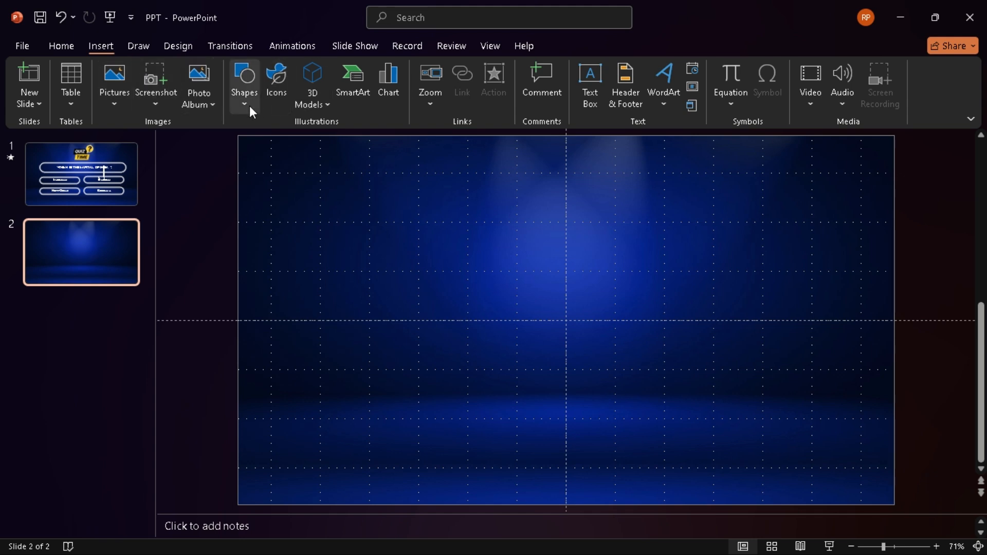
Step: Draw a long rounded rectangle across the upper middle of slide 2
click(245, 85)
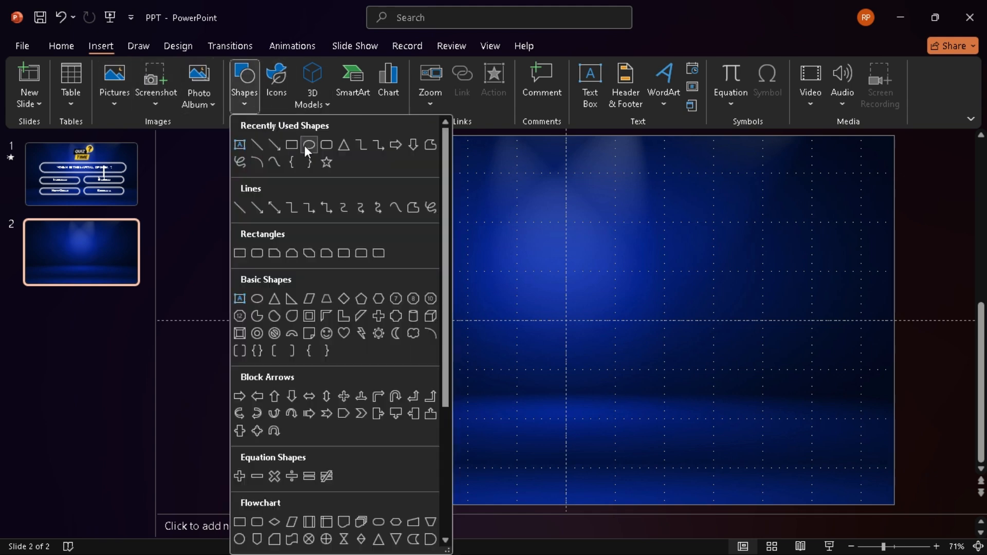
click(310, 145)
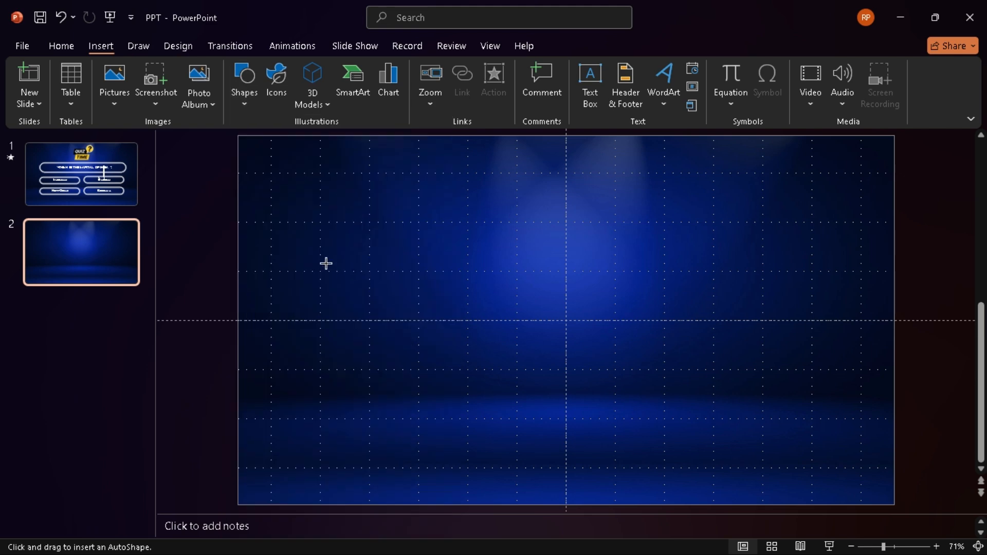
drag(324, 260, 790, 307)
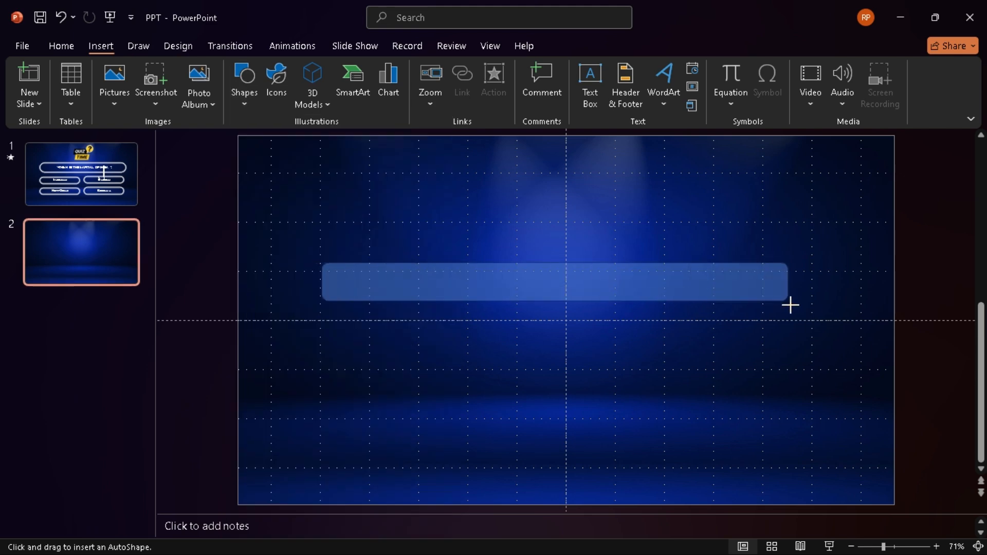
drag(323, 282, 790, 305)
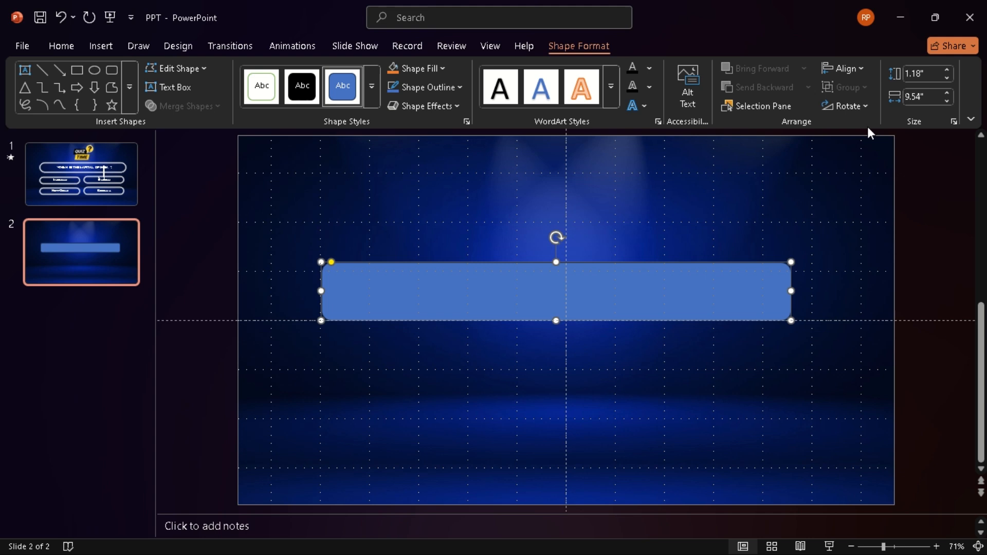
Step: Size the bar to 1.1 by 10.3 inches, round its ends into a pill and move it higher
click(923, 74)
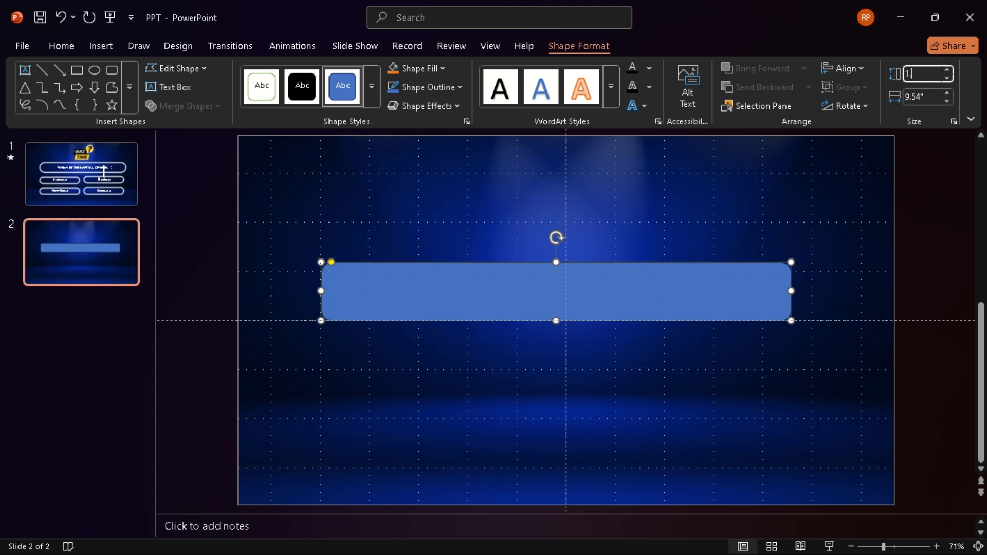
text(1.10)
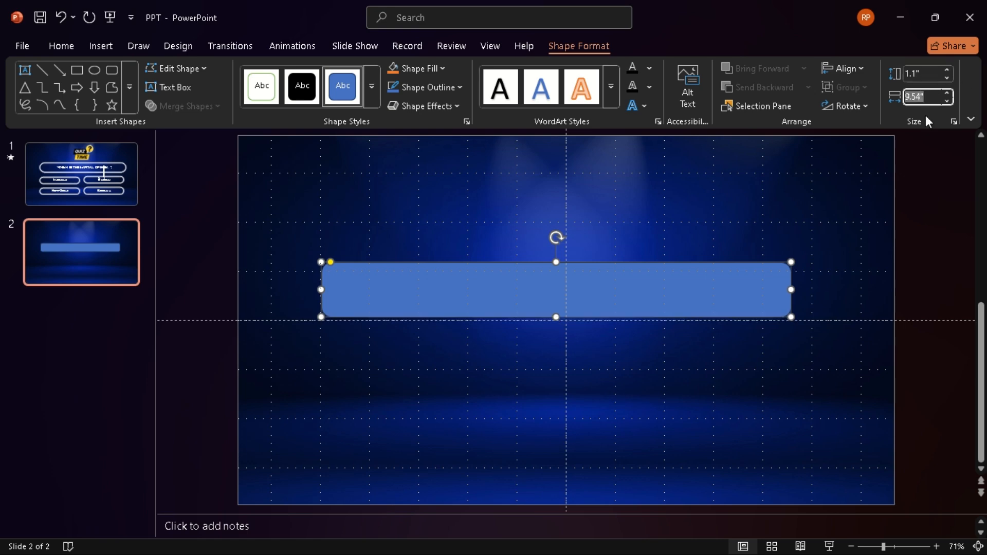
text(10.30)
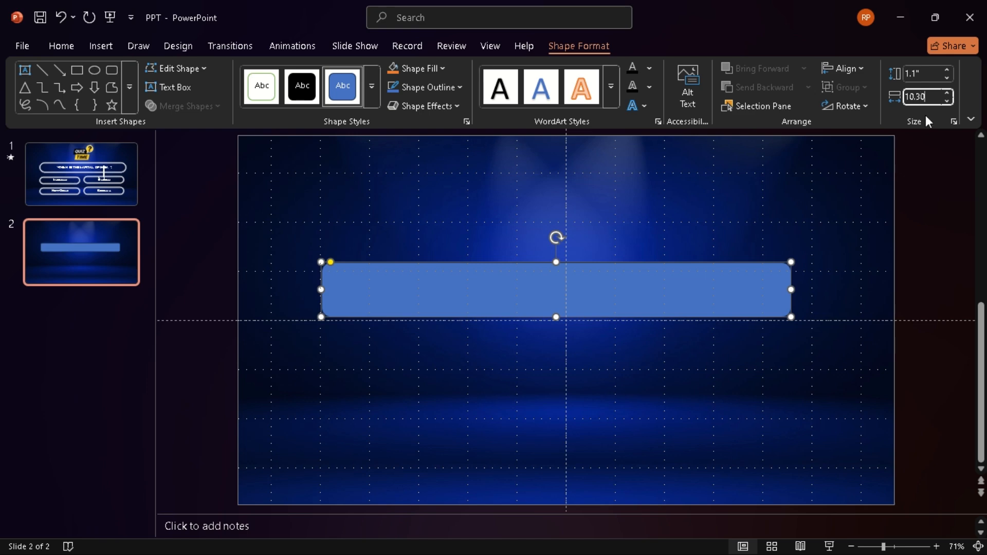
drag(790, 290, 828, 290)
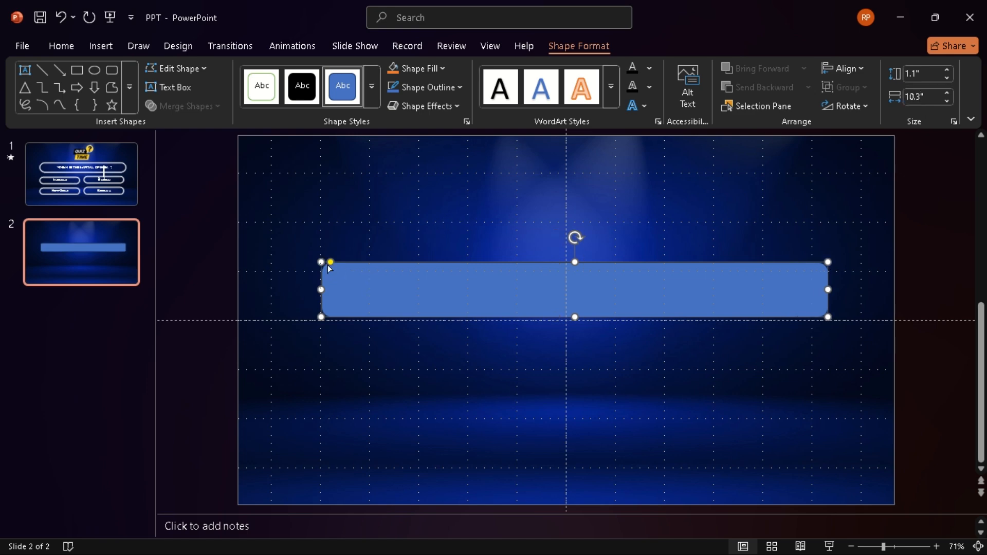
drag(329, 261, 349, 261)
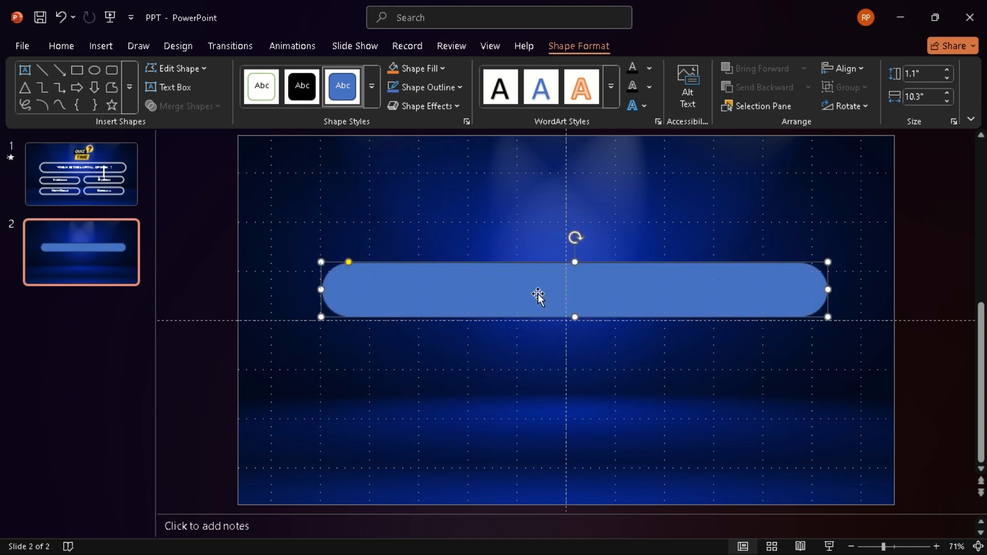
click(843, 68)
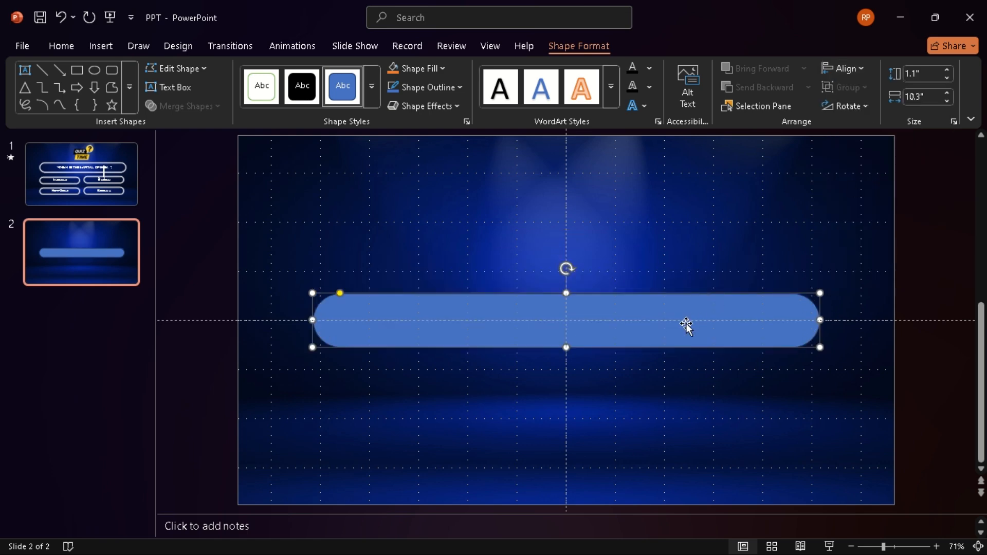
drag(688, 321, 688, 271)
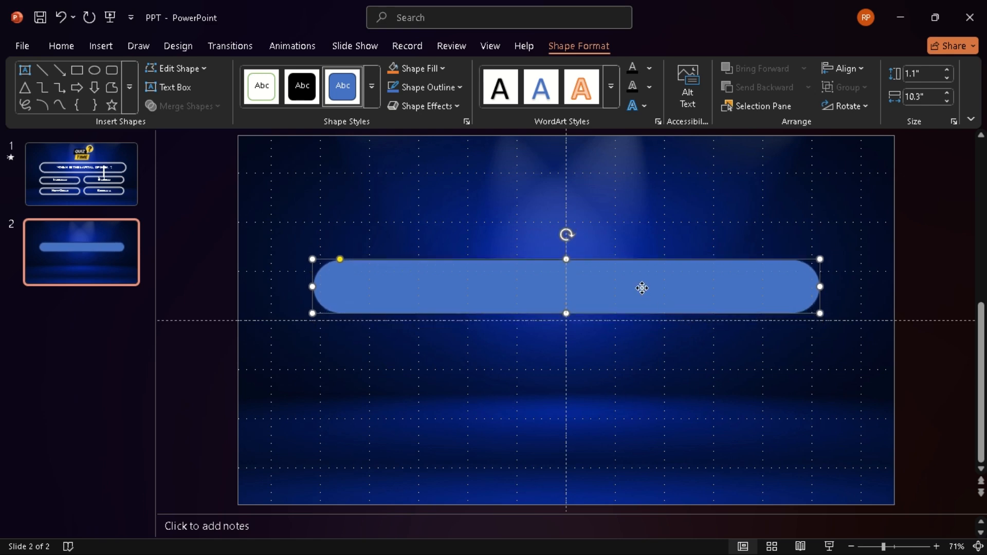
Step: In Format Shape give the pill no fill and a white 5 pt outline
right_click(642, 288)
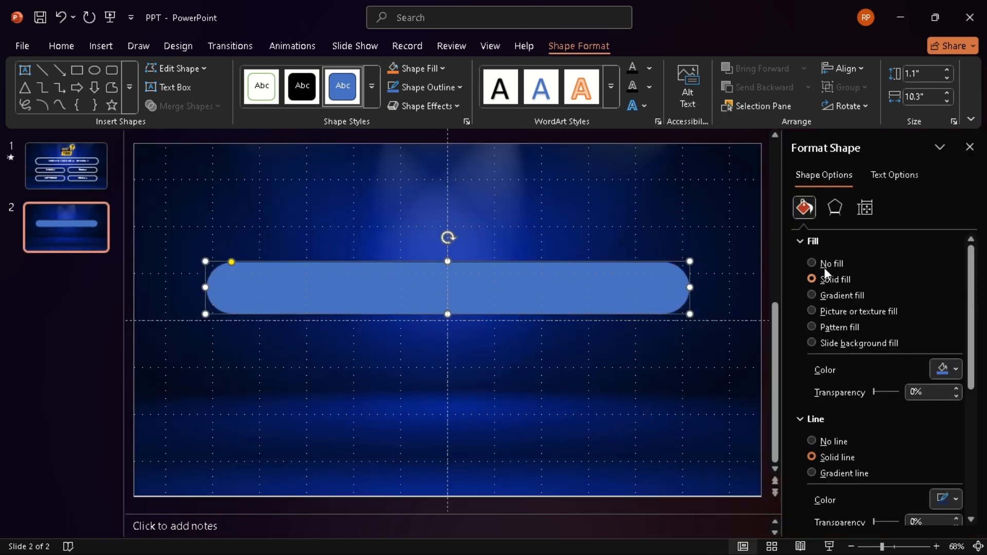
click(814, 241)
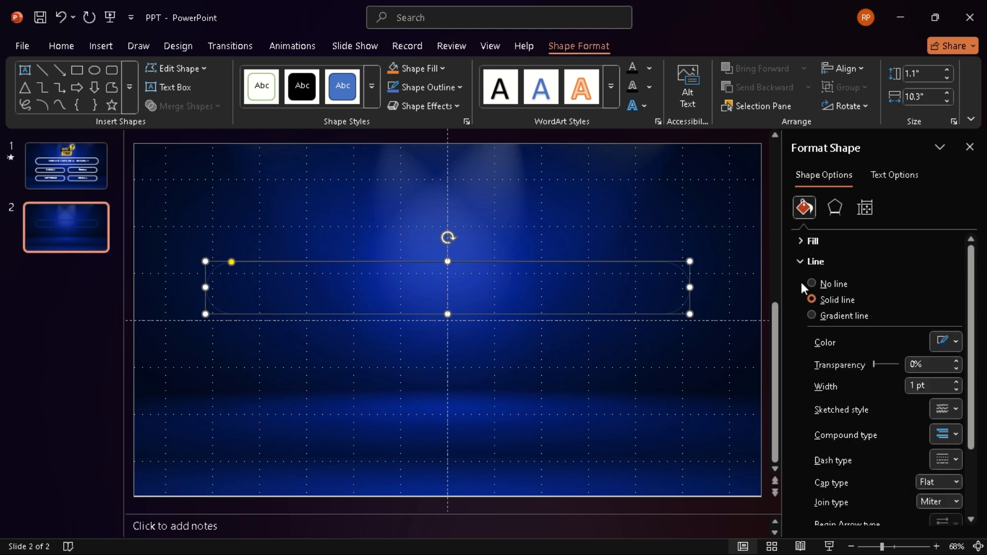
click(943, 342)
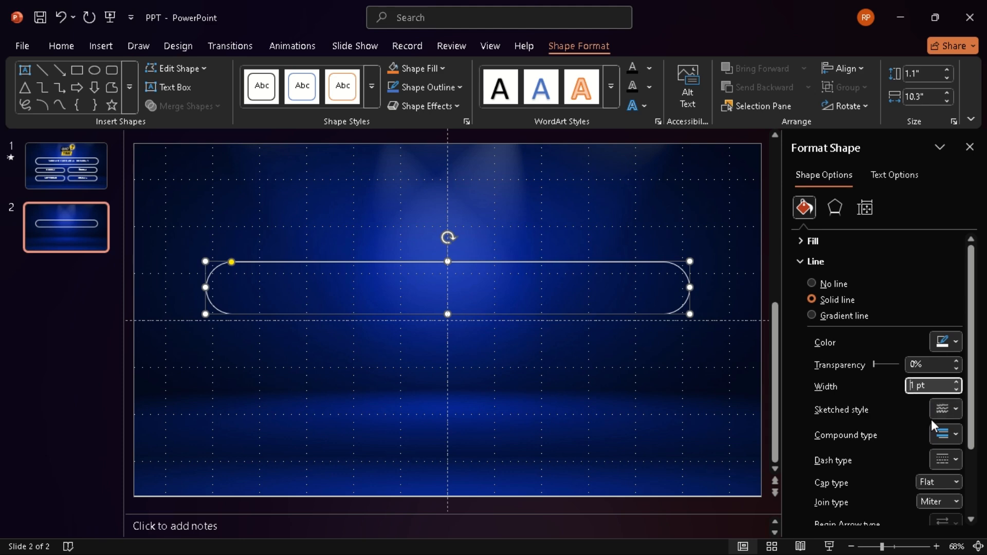
text(5)
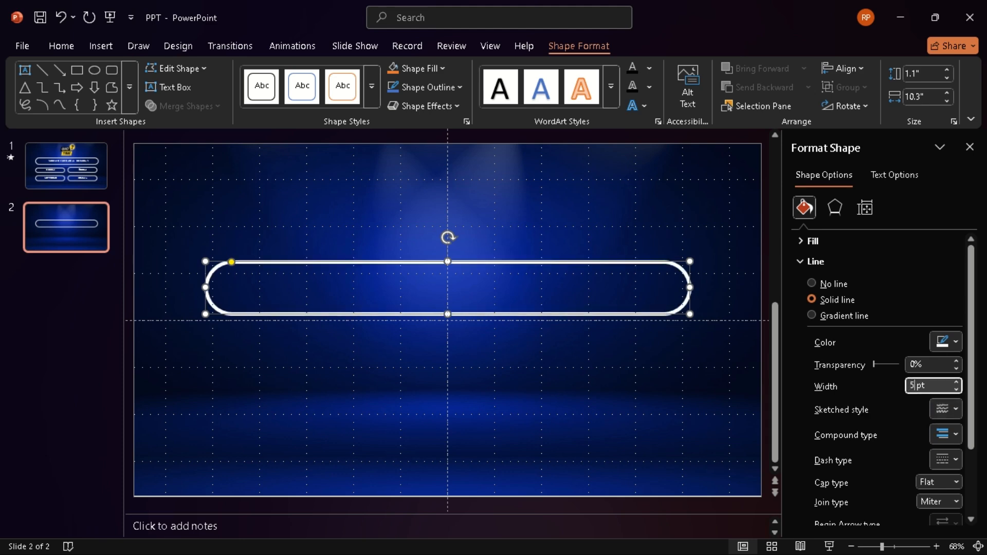
mouse_move(812, 263)
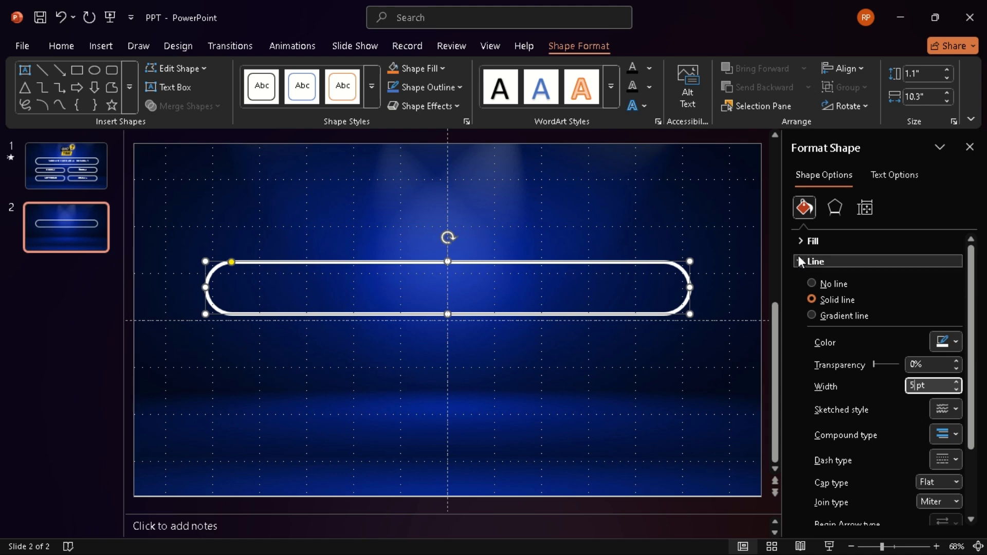
Step: Apply a white glow effect to the pill outline from the Effects settings
click(834, 208)
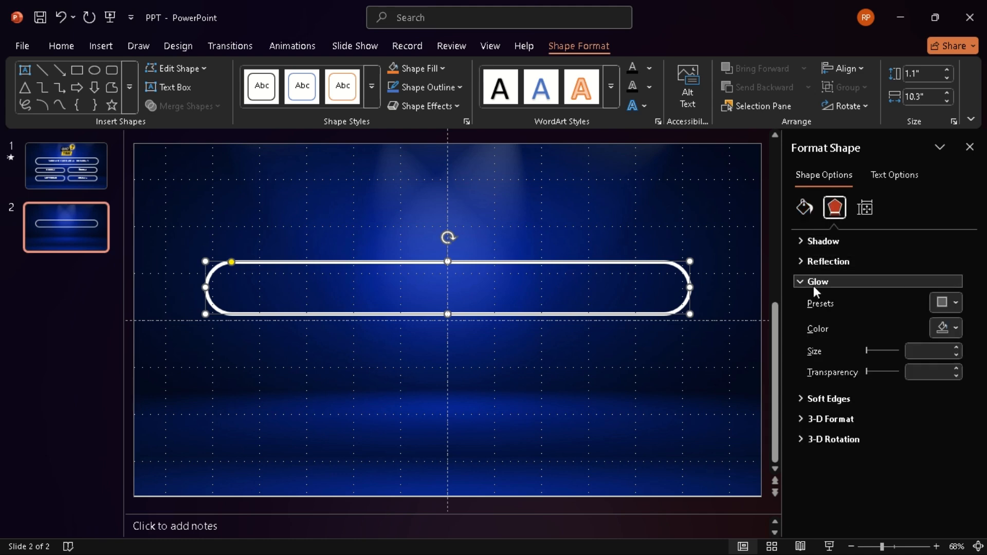
click(943, 302)
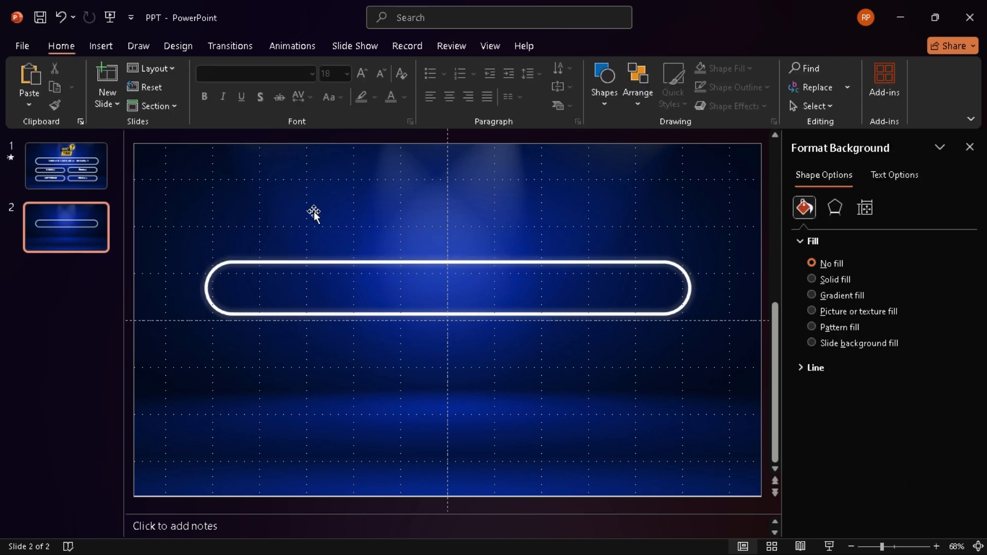
Step: Copy the 'WHICH IS THE CAPITAL OF INDIA ?' question box from slide 1 onto slide 2
click(65, 166)
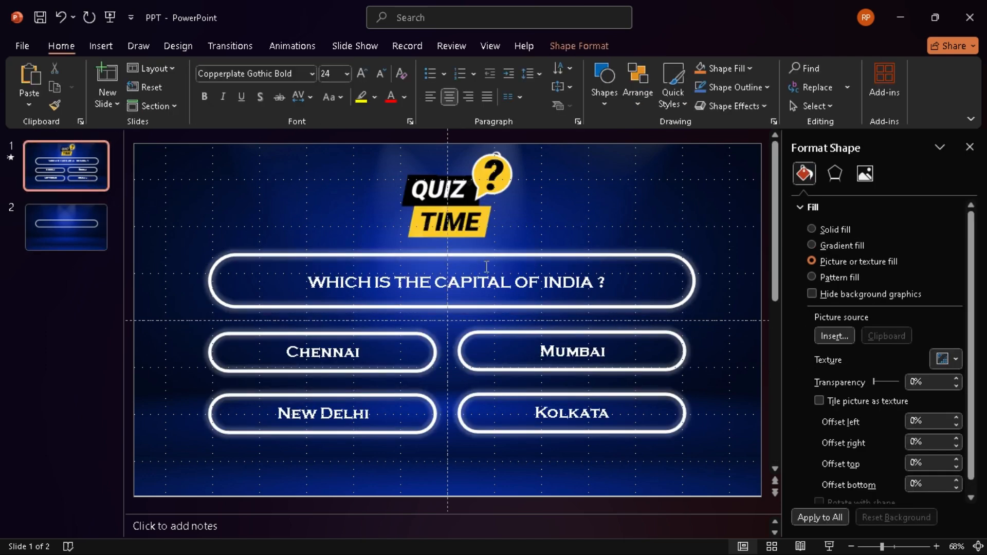
click(452, 282)
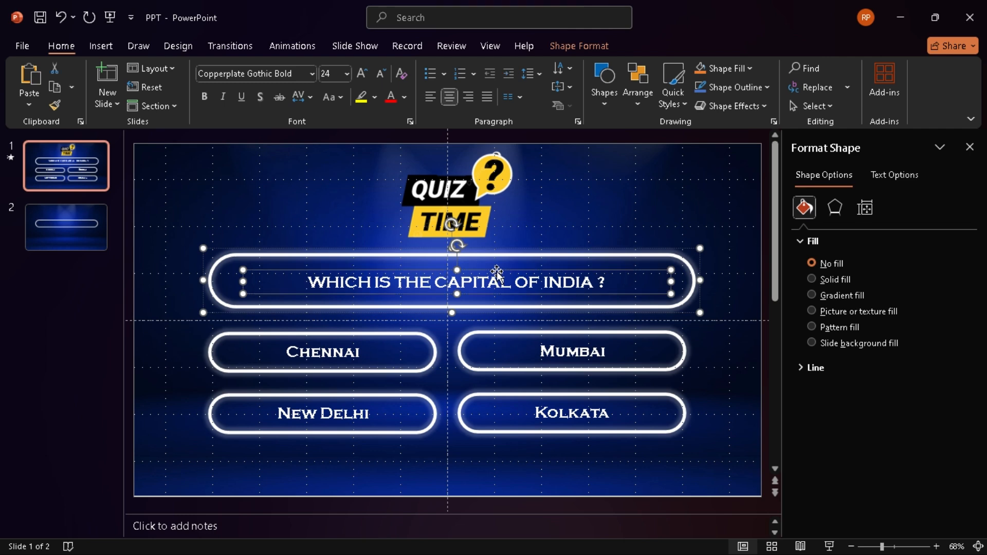
mouse_move(321, 249)
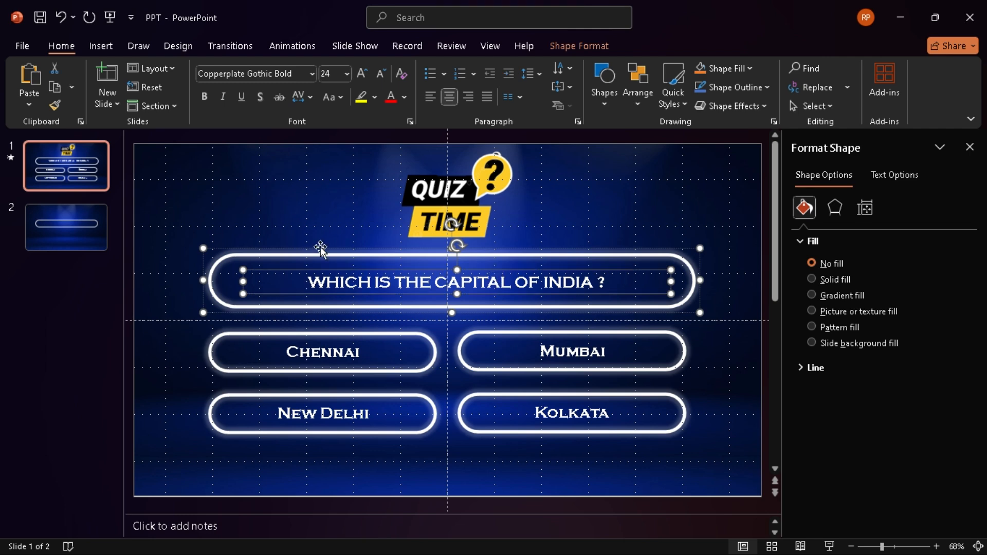
click(66, 227)
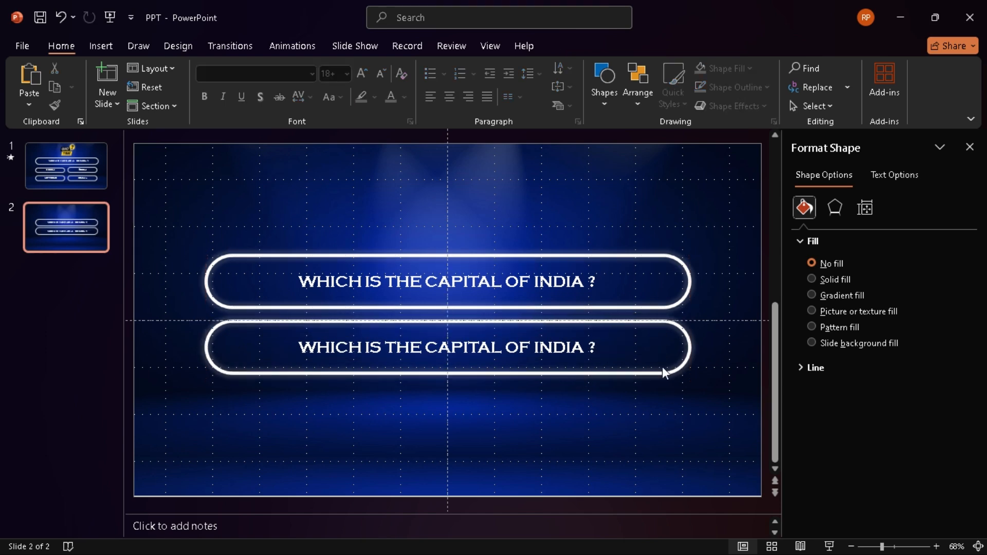
Step: Resize the lower copy to an answer-sized pill about 0.91 by 3.89 inches
click(447, 347)
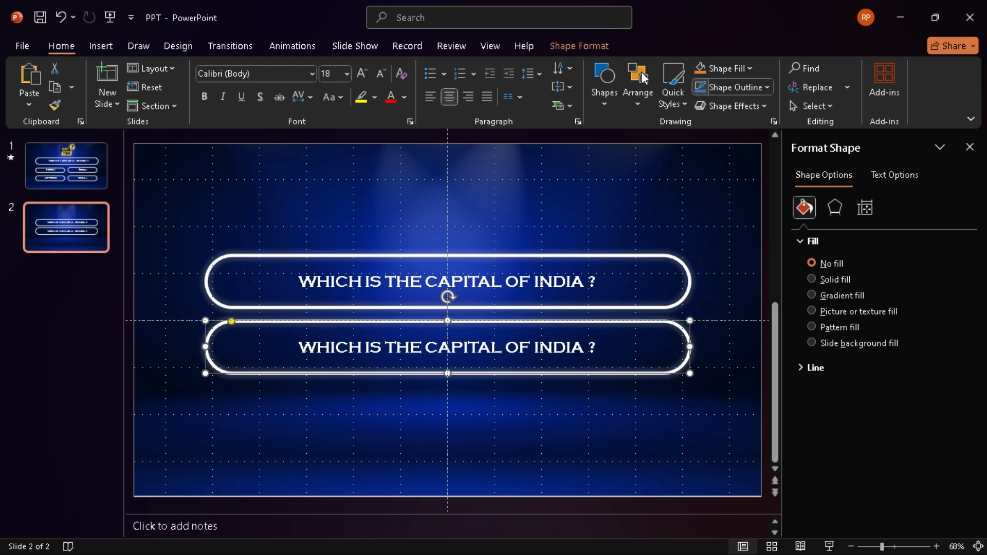
click(577, 46)
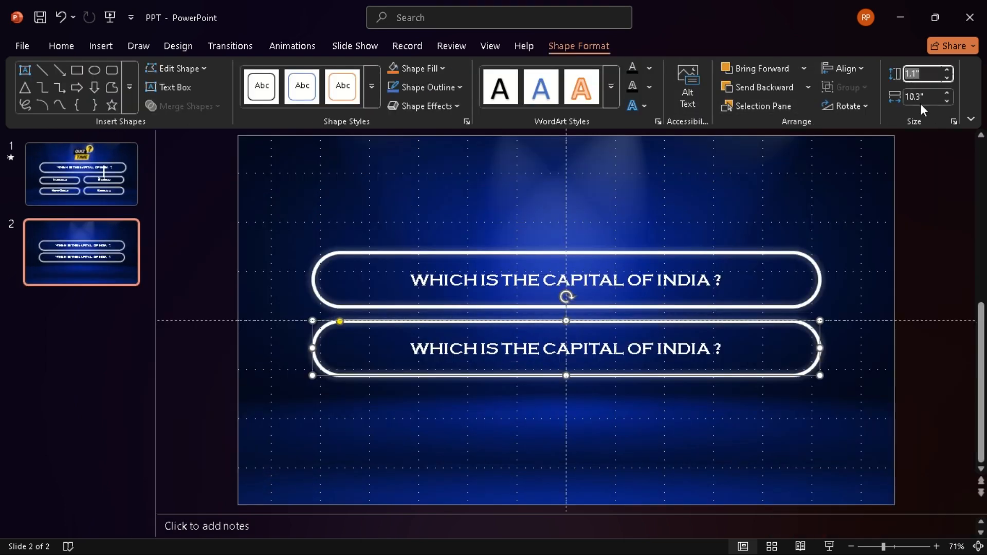
text(0)
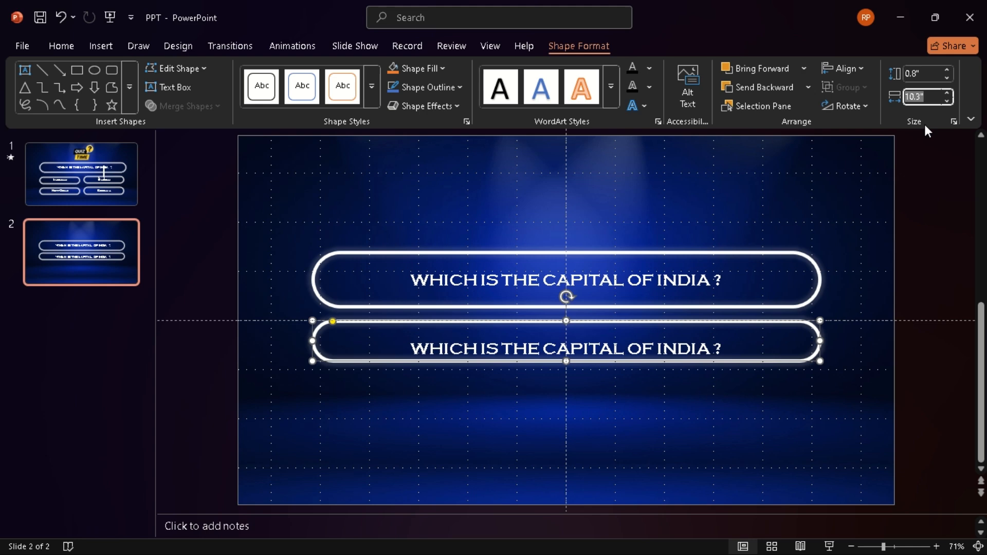
text(4.)
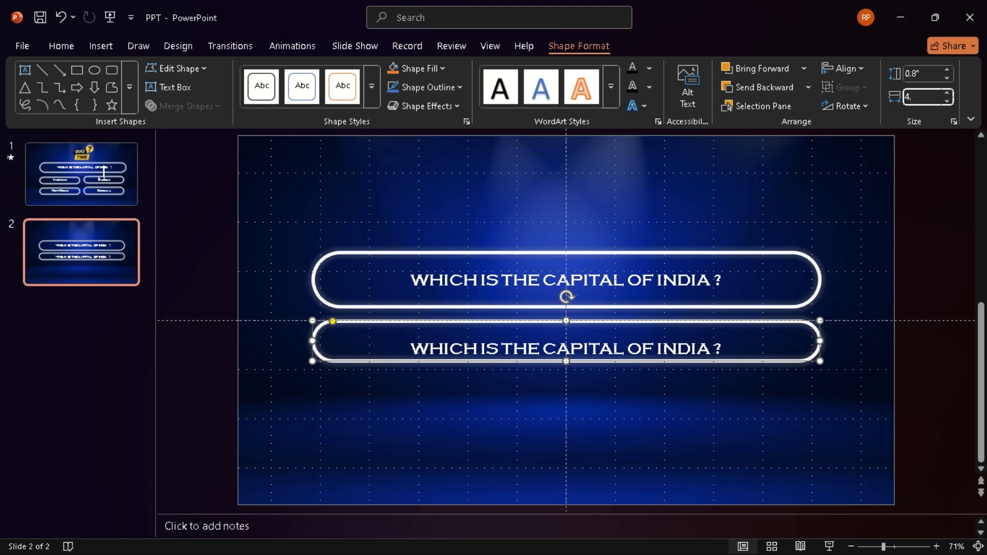
text(4.8)
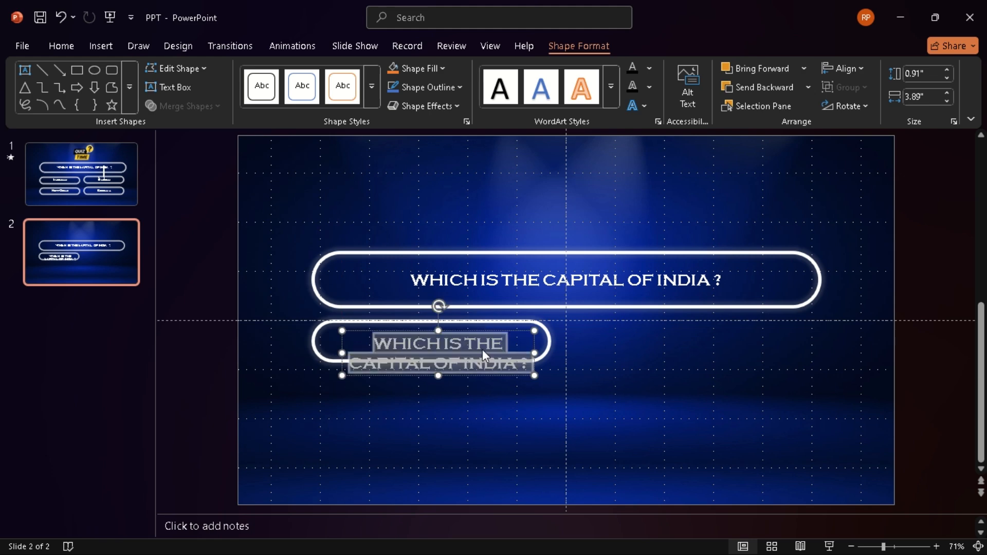
Step: Label the small pill MUMBAI and its right-hand copy CHENNAI
text(MUMB)
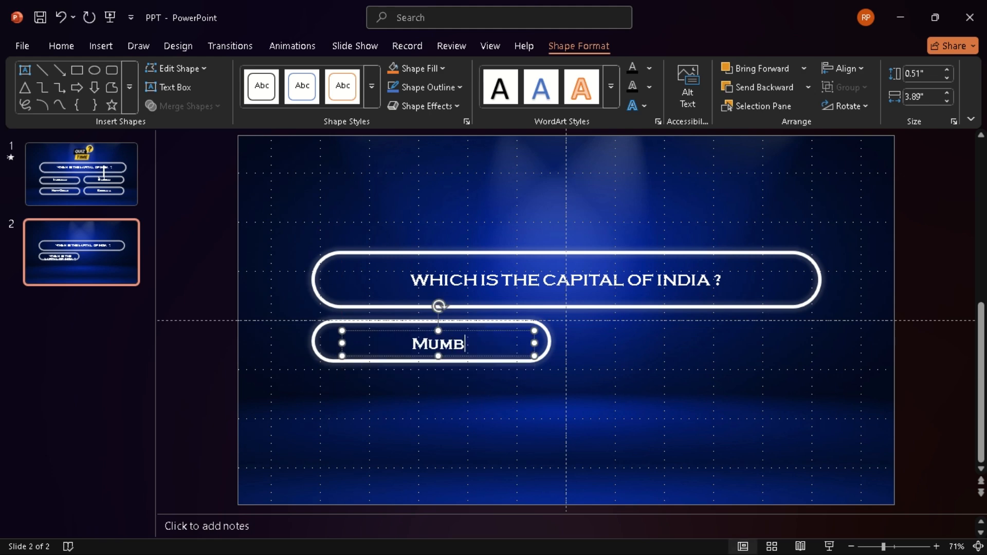
text(AI)
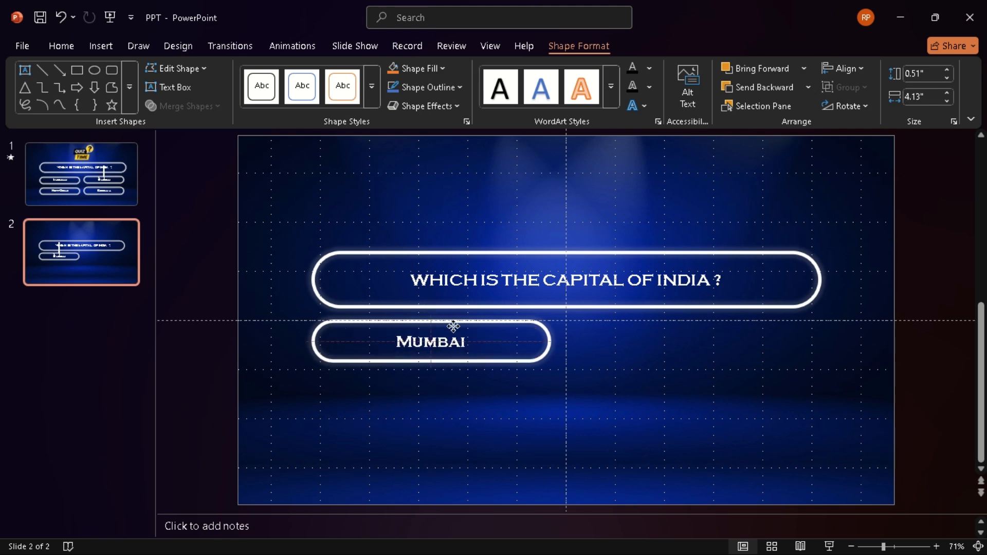
click(429, 341)
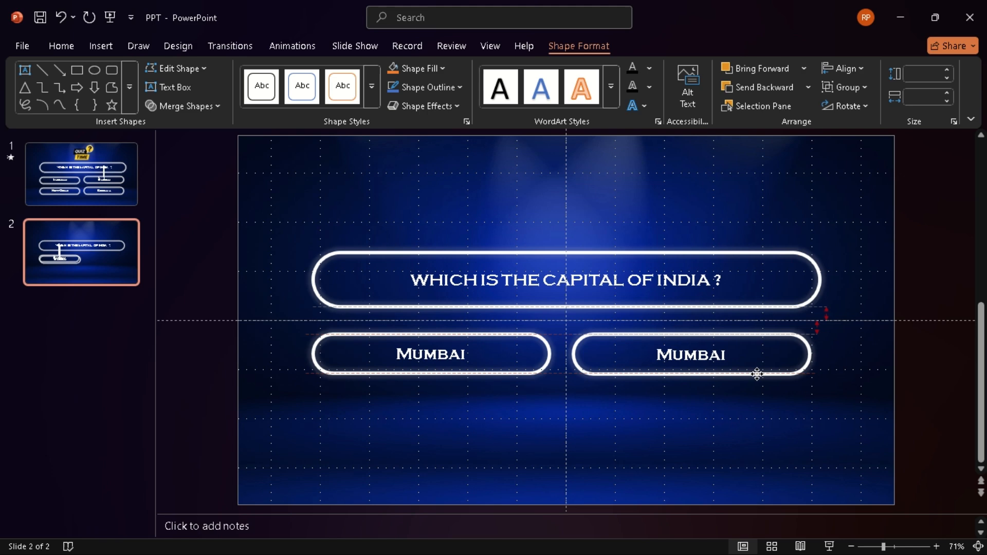
click(691, 352)
text(C)
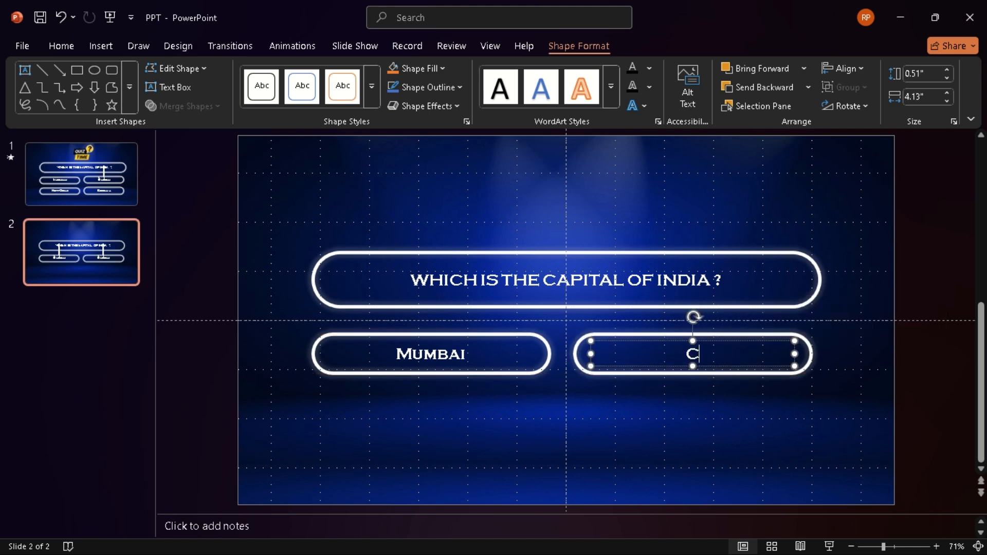
text(HENNAI)
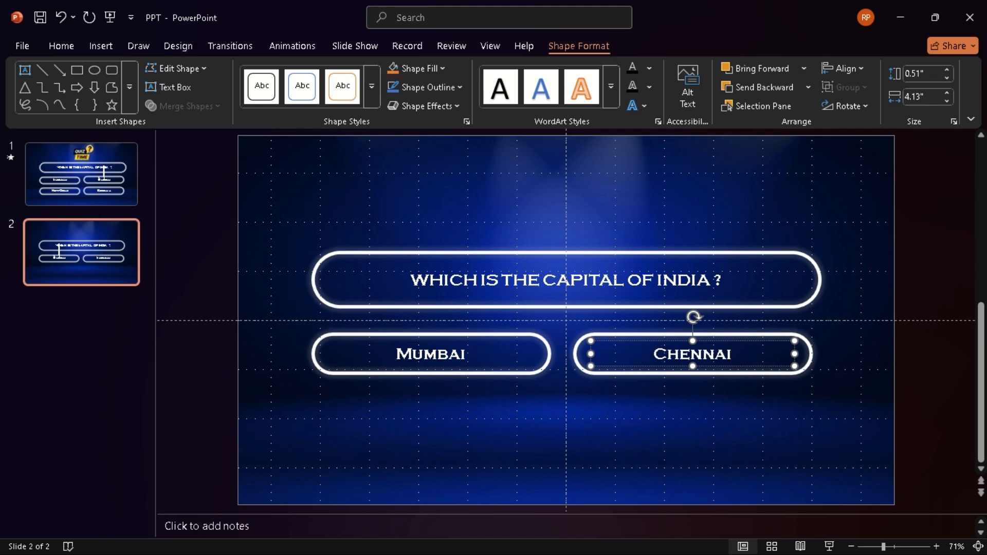
Step: Make two more answer pills below reading New Delhi and Kolkata
click(431, 353)
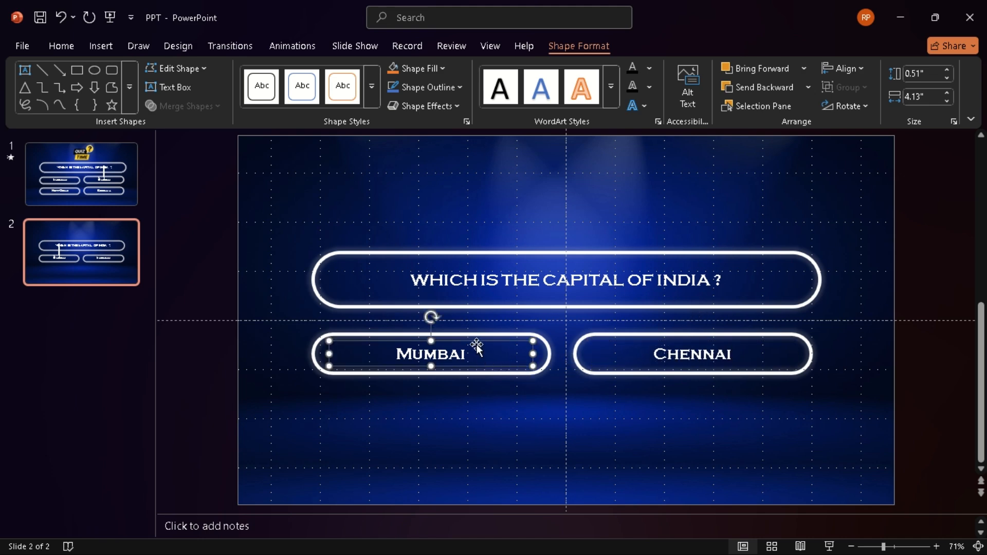
click(61, 46)
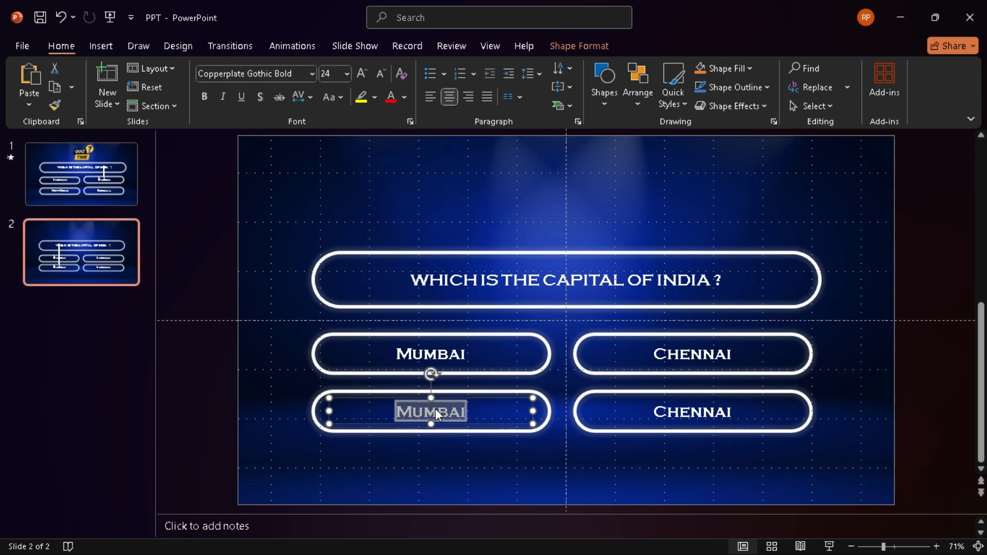
text(New Delhi)
click(693, 412)
text(Kolka)
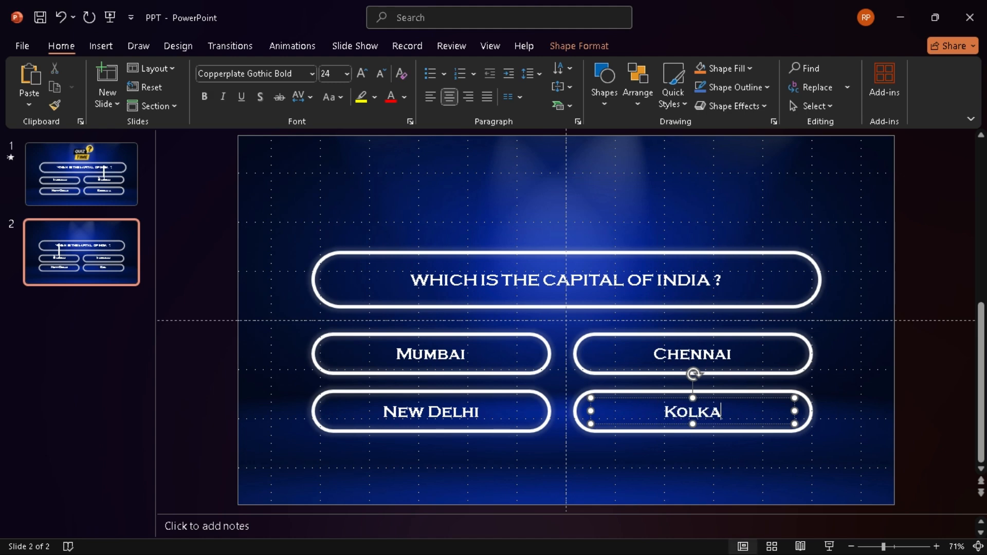
text(TTA)
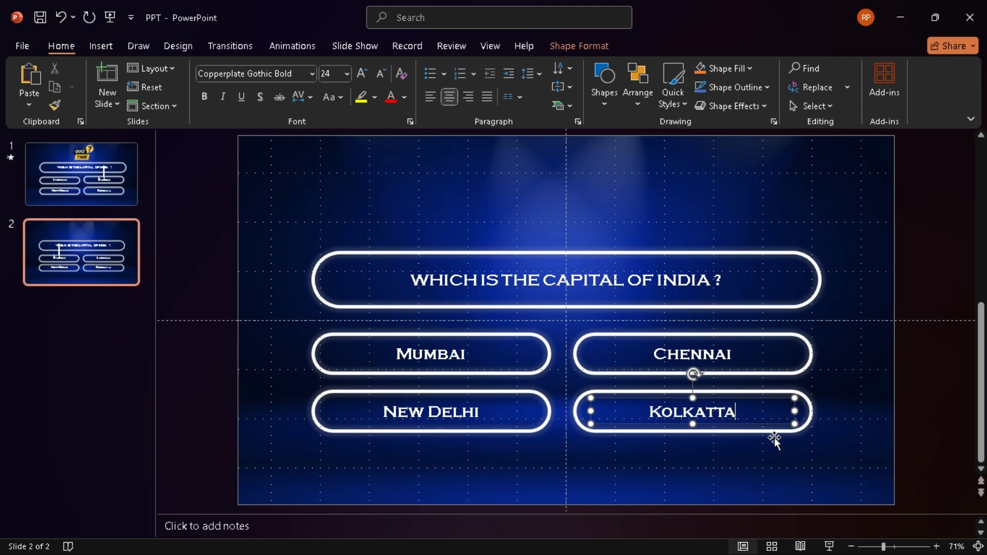
click(528, 290)
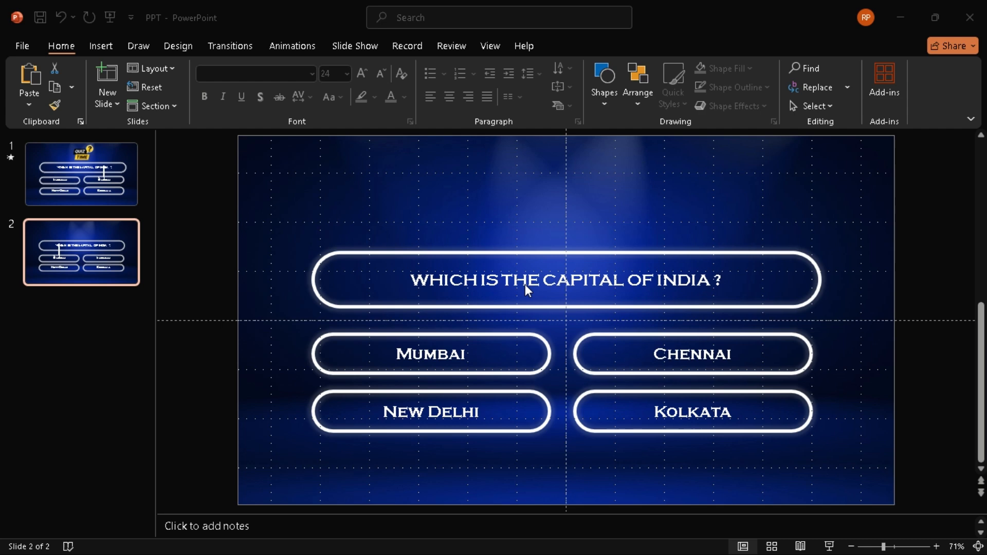
Step: Give the question shape a one-second Fade entrance and show the Animation Pane
click(565, 279)
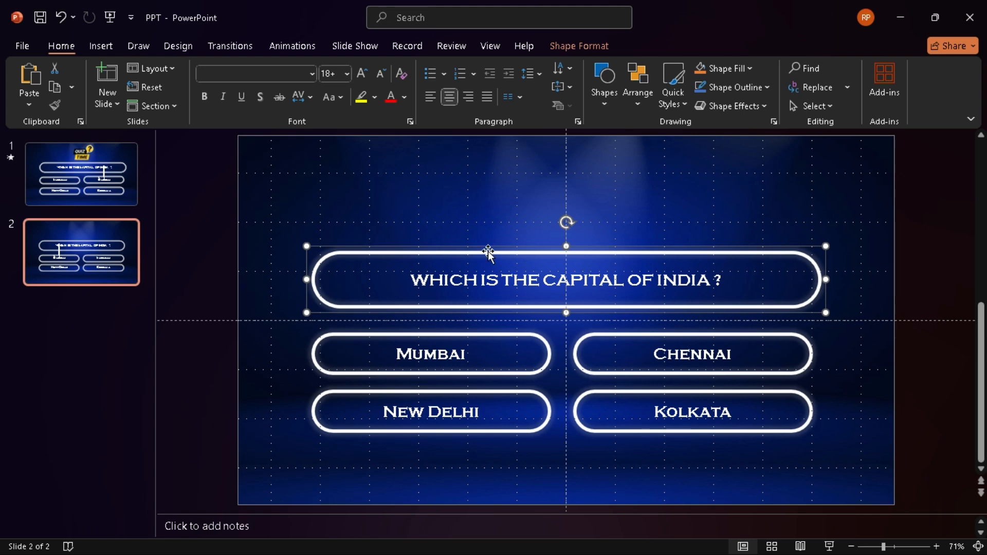
click(291, 45)
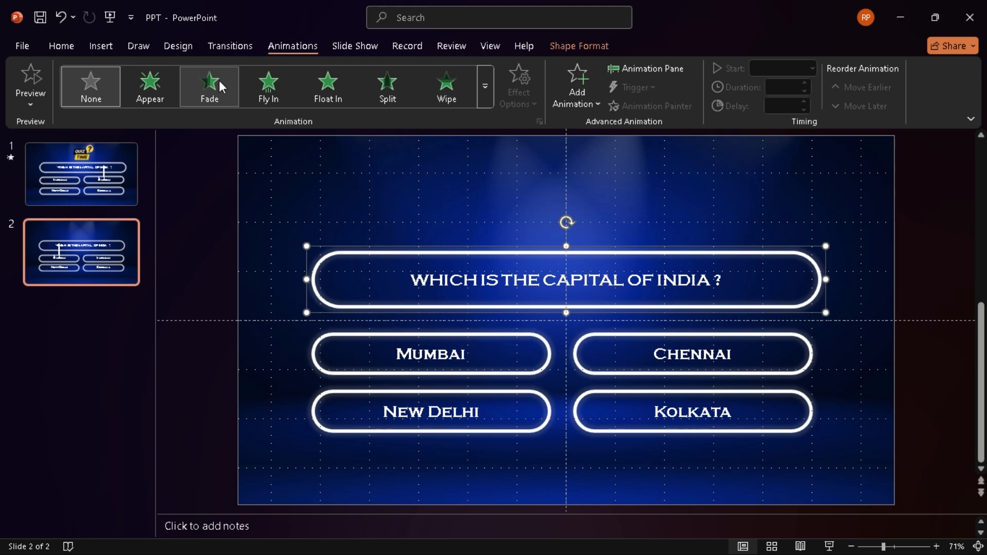
click(209, 86)
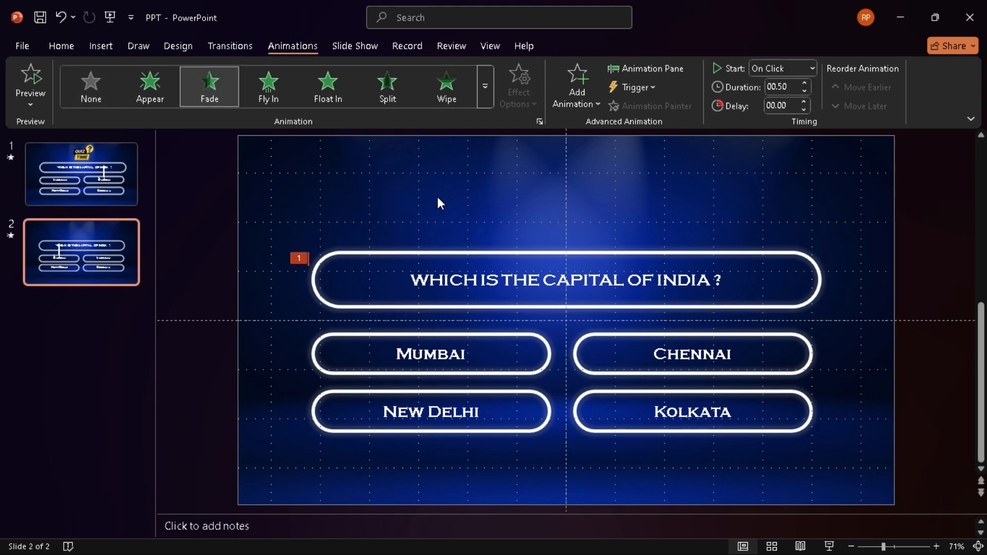
click(644, 68)
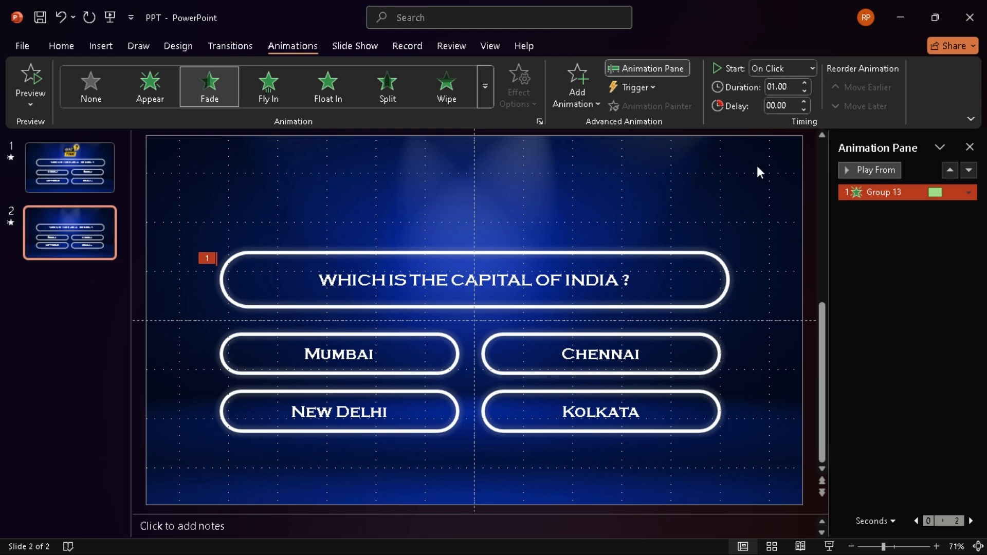
mouse_move(436, 339)
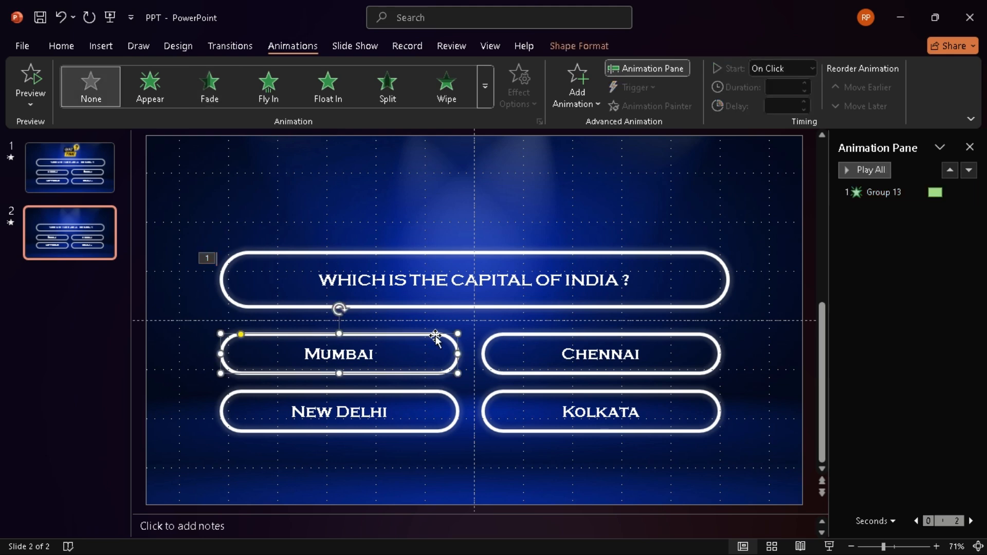
mouse_move(353, 225)
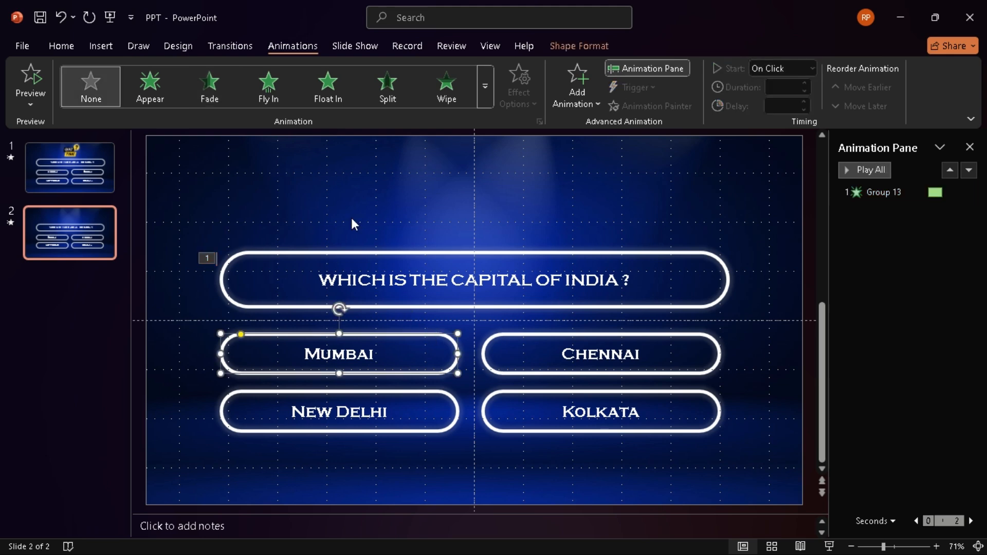
Step: Give the Mumbai answer box a Float In entrance that follows the question
click(327, 86)
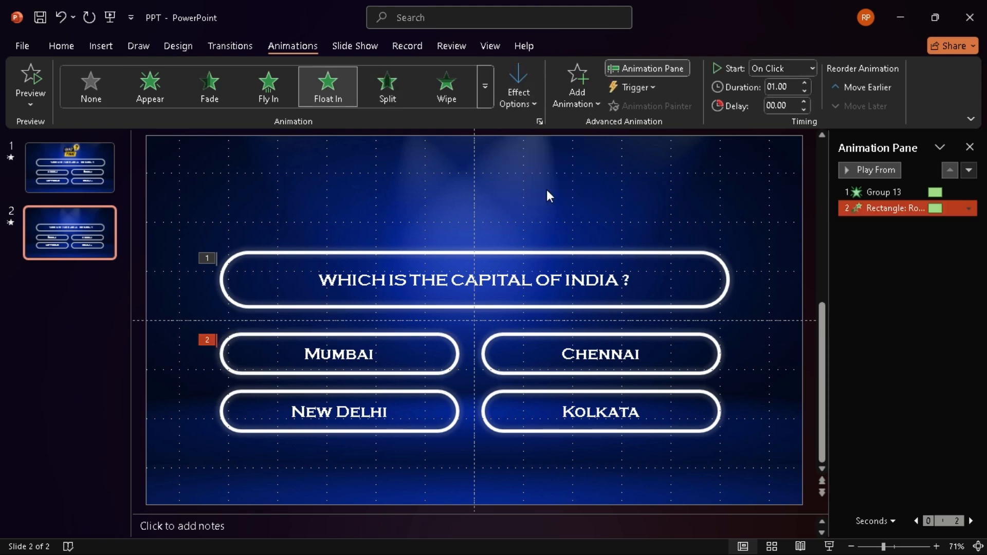
mouse_move(513, 218)
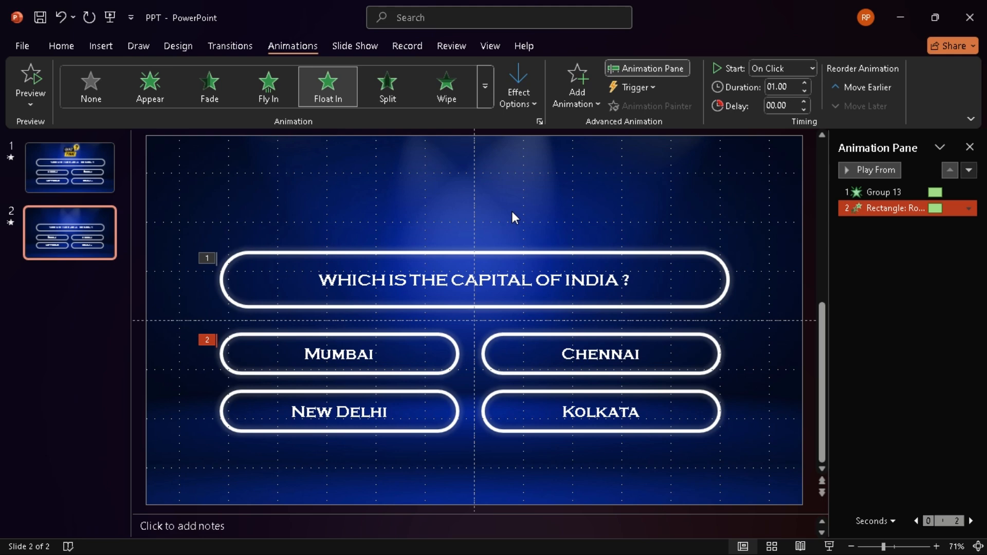
click(968, 209)
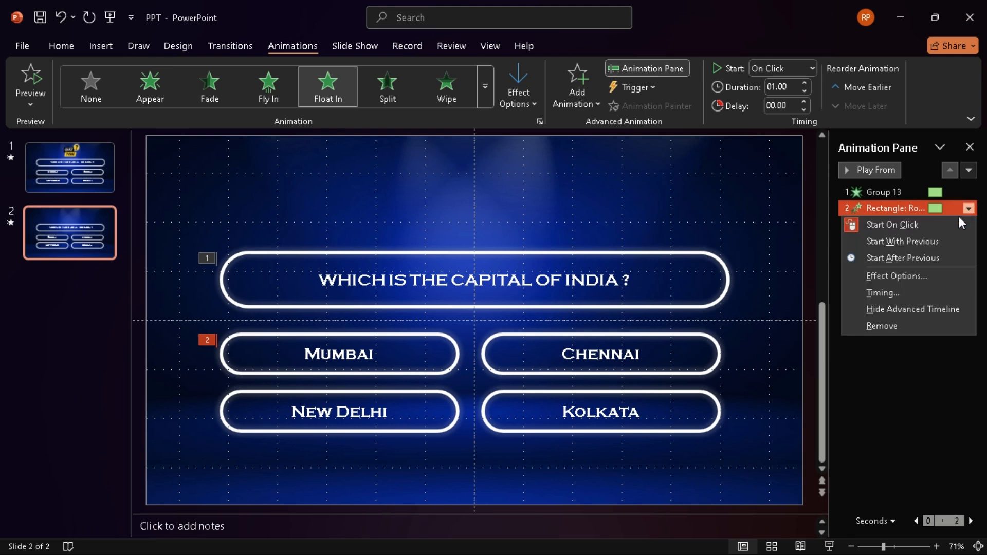
click(902, 257)
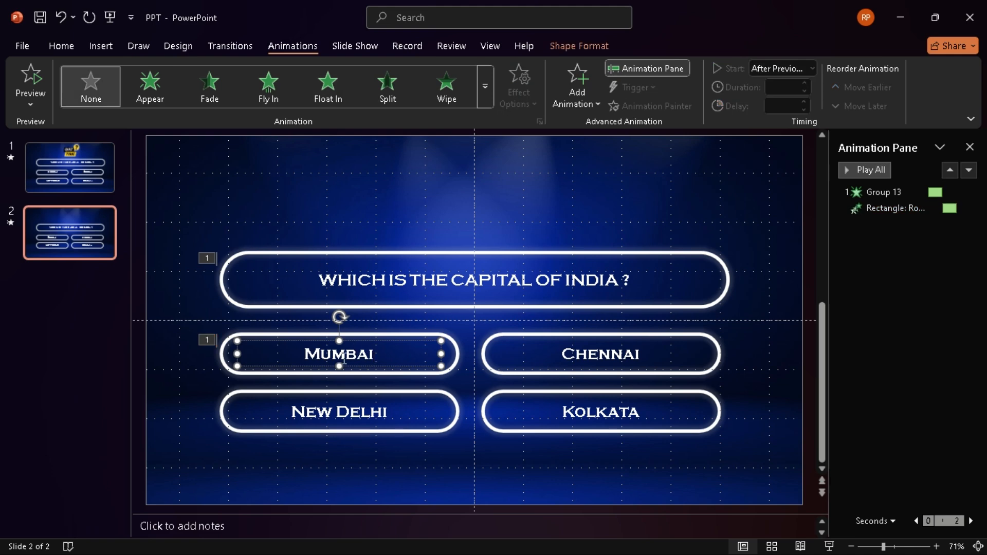
Step: Make the Mumbai text float down starting with its box
click(327, 86)
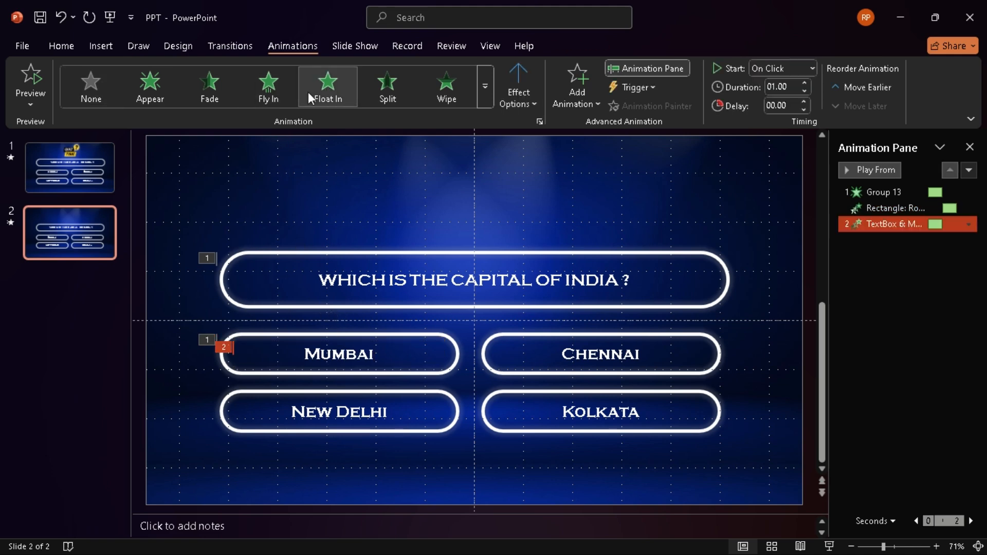
click(517, 86)
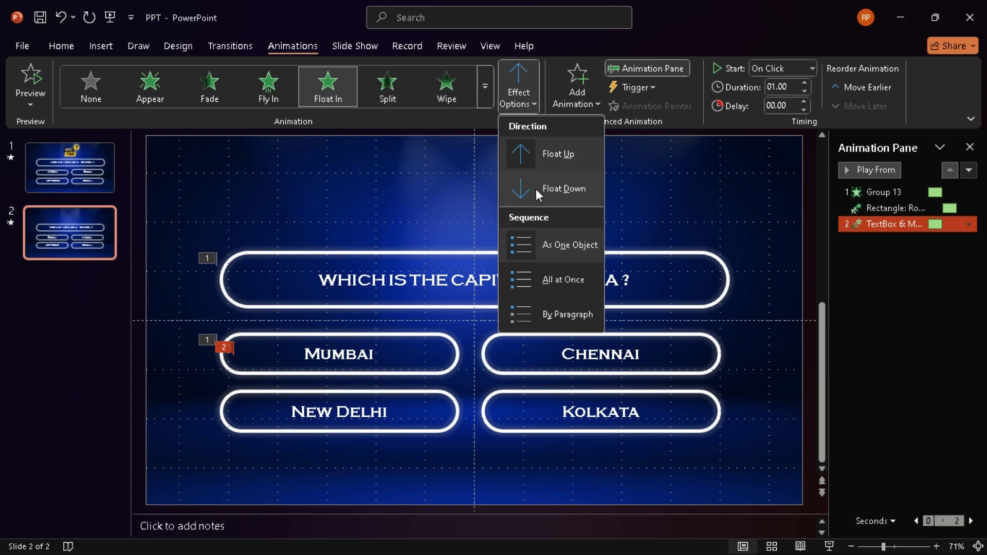
click(969, 224)
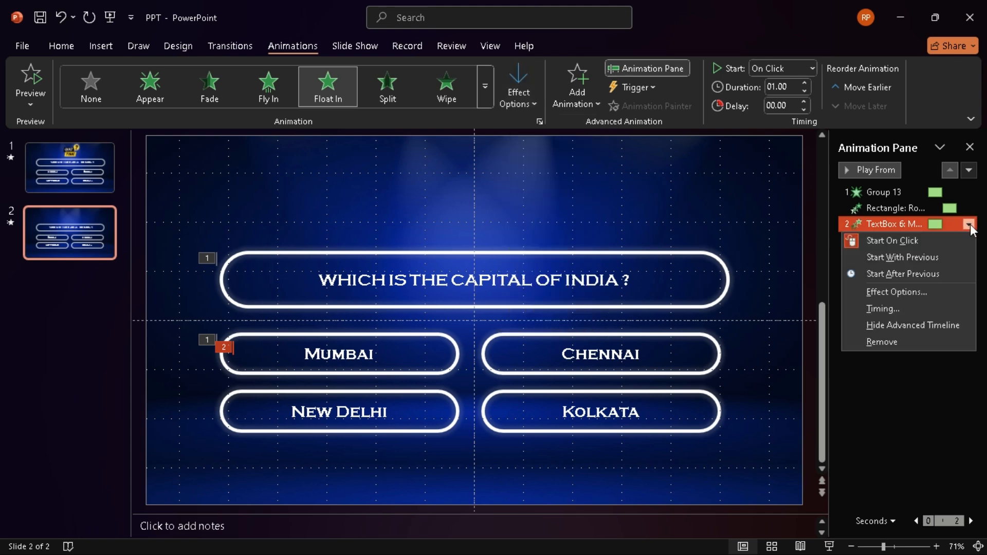
click(902, 258)
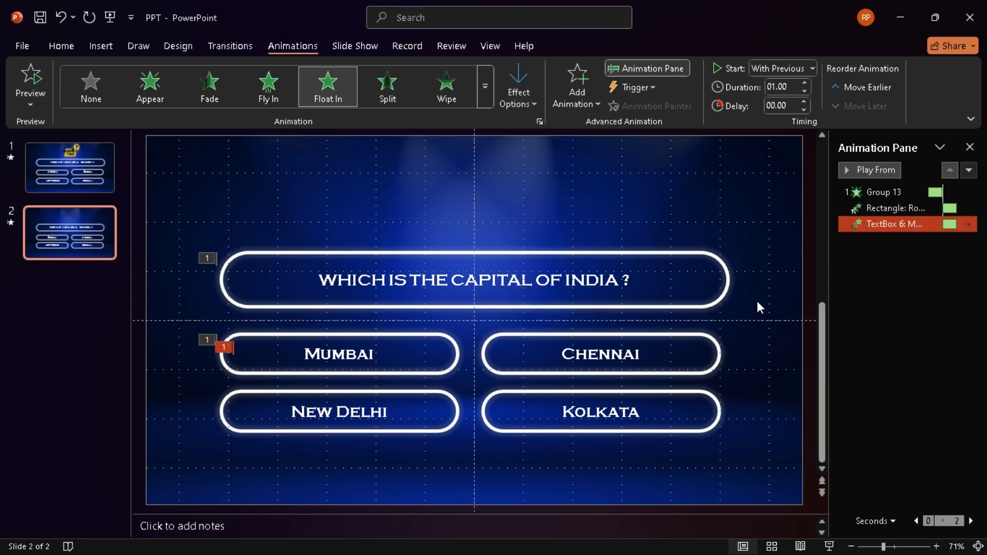
click(600, 352)
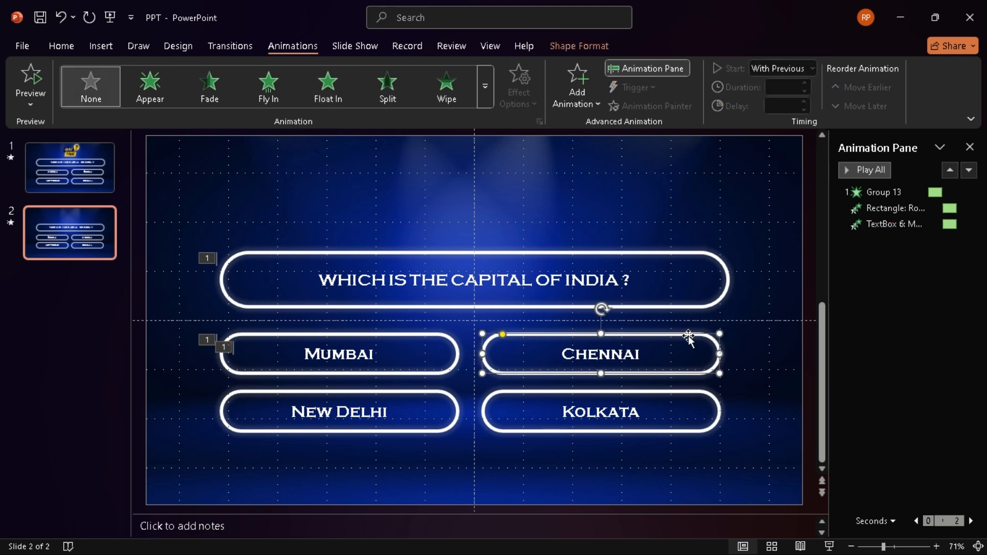
Step: Float In Chennai with Mumbai, then New Delhi box and text together after previous
click(327, 86)
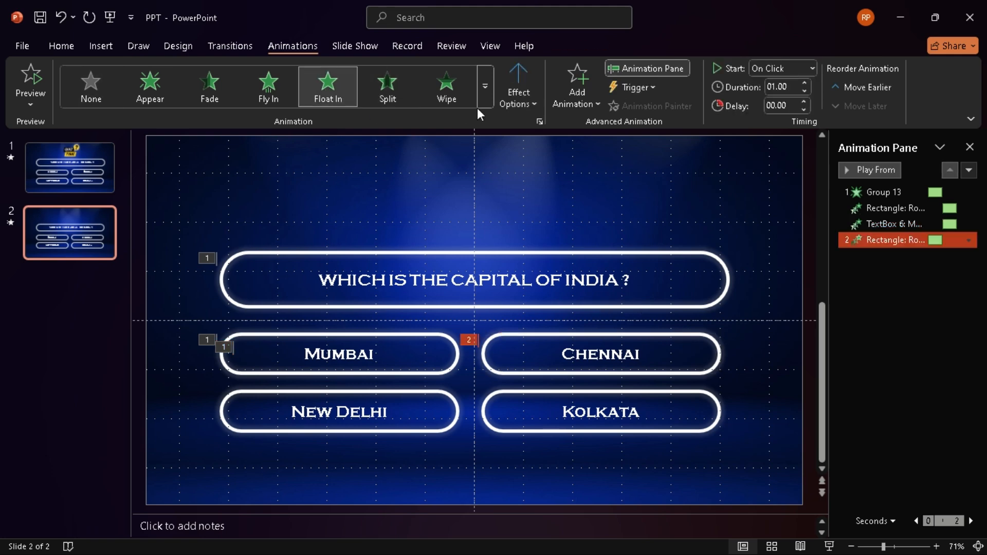
mouse_move(545, 200)
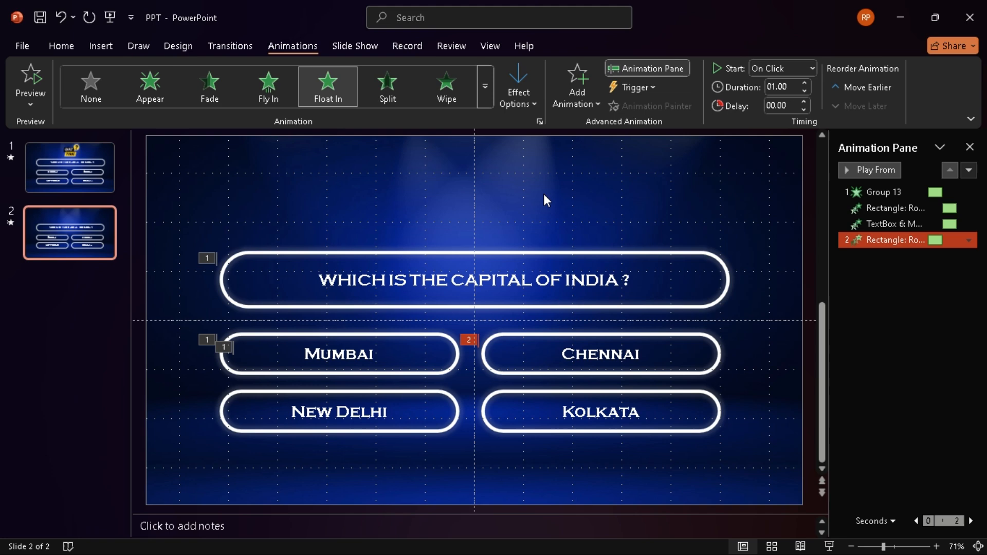
click(969, 239)
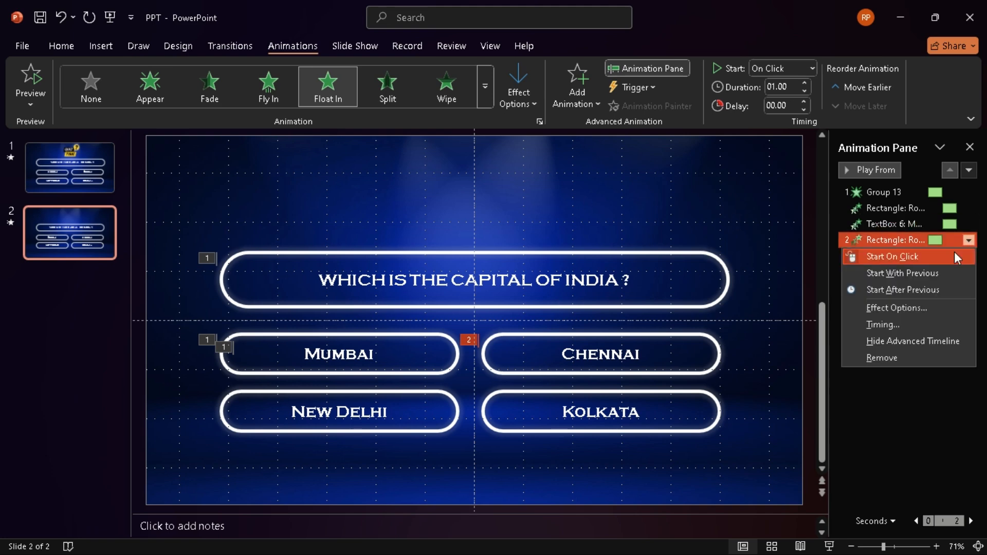
click(902, 273)
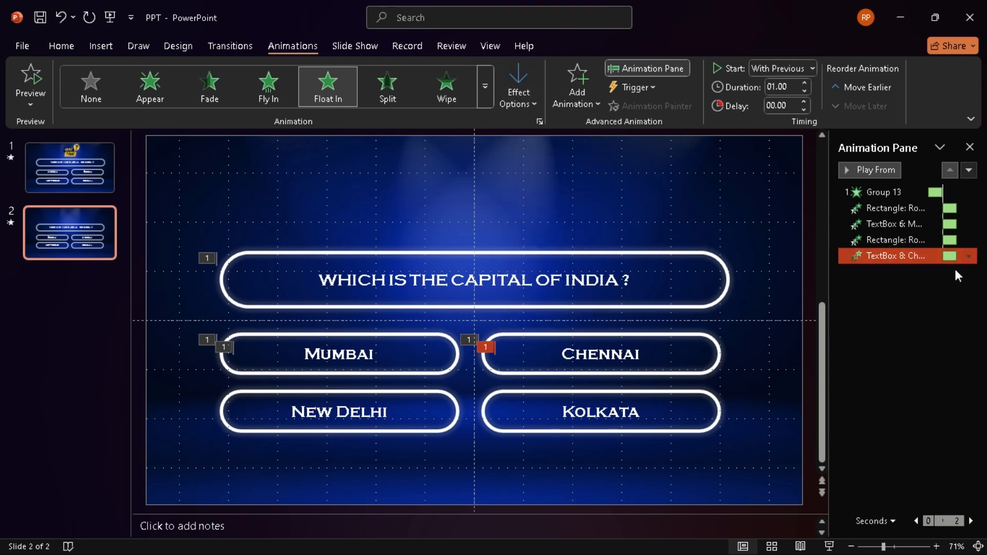
click(338, 412)
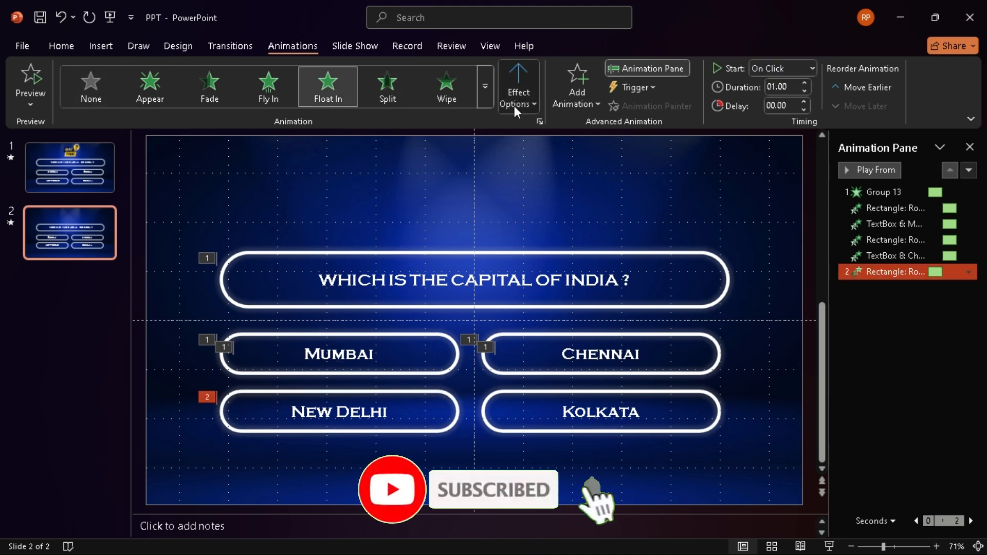
click(969, 271)
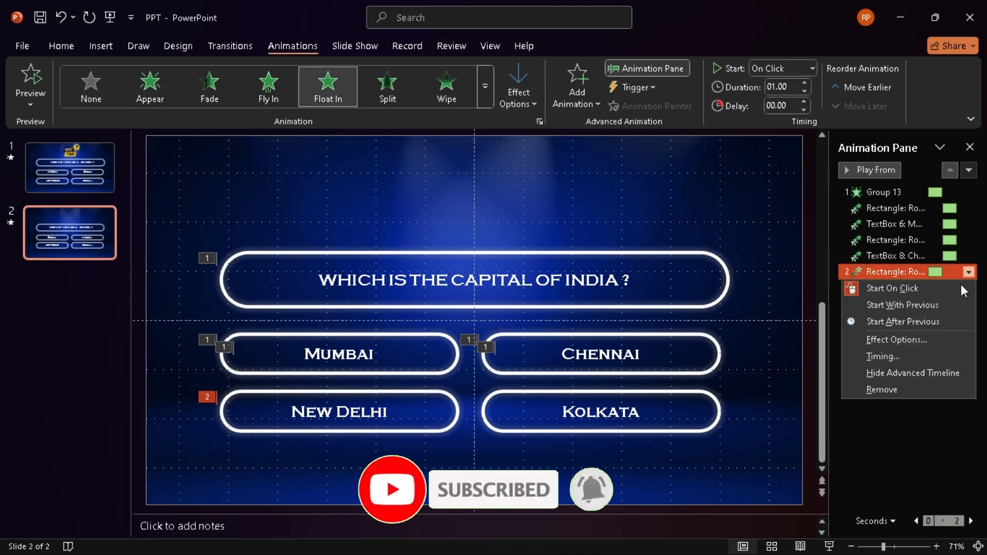
click(903, 321)
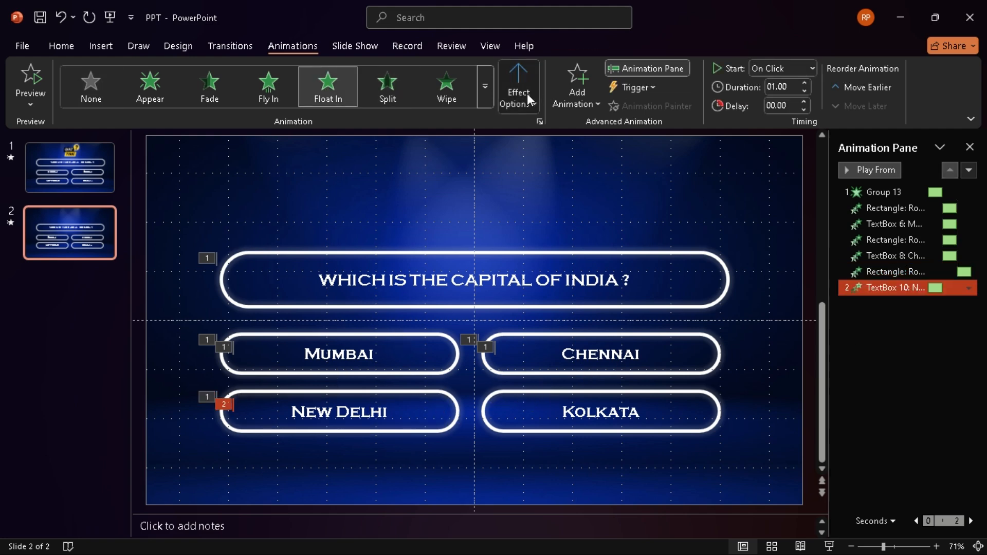
click(969, 288)
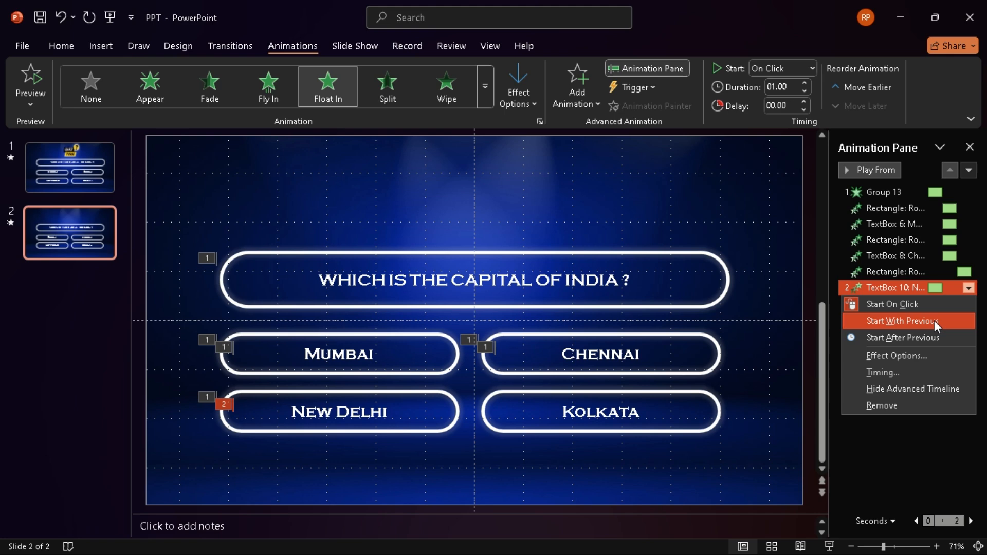
click(903, 321)
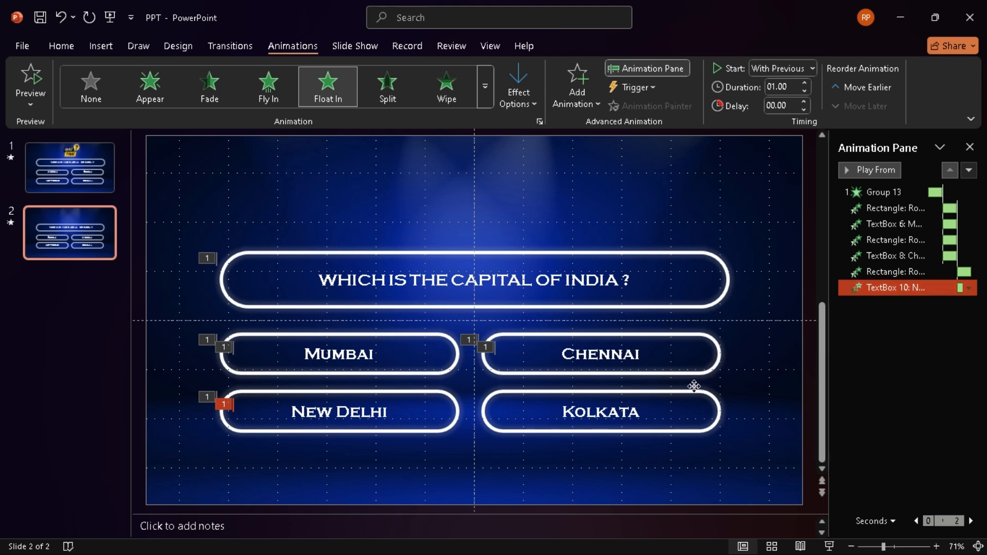
Step: Float the Kolkata box and text down together with New Delhi, then preview all animations
click(517, 86)
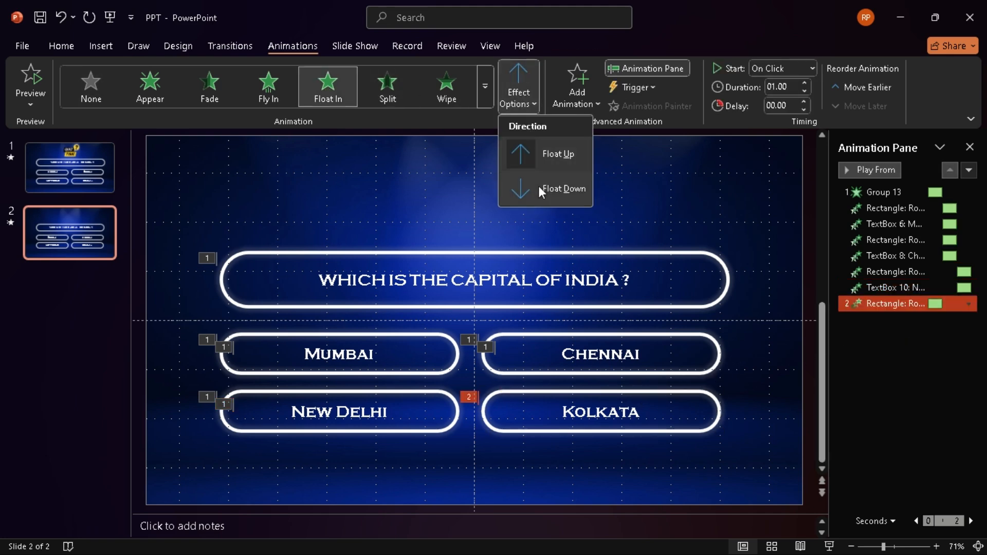
click(969, 308)
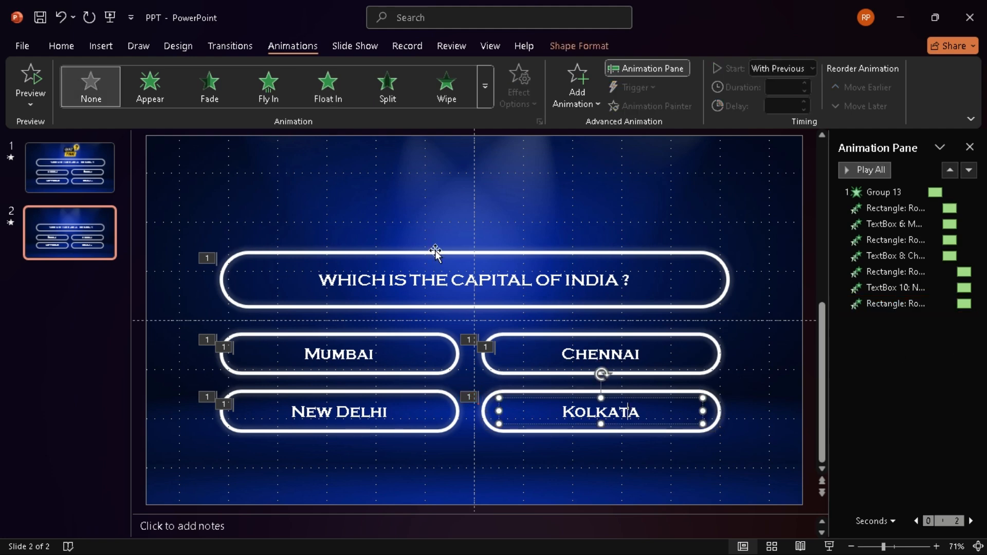
click(327, 86)
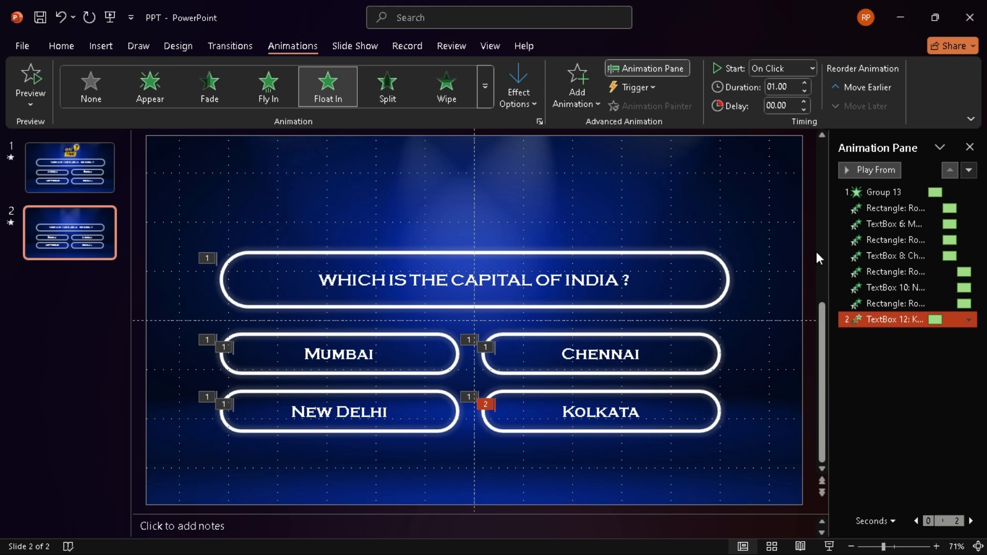
click(969, 318)
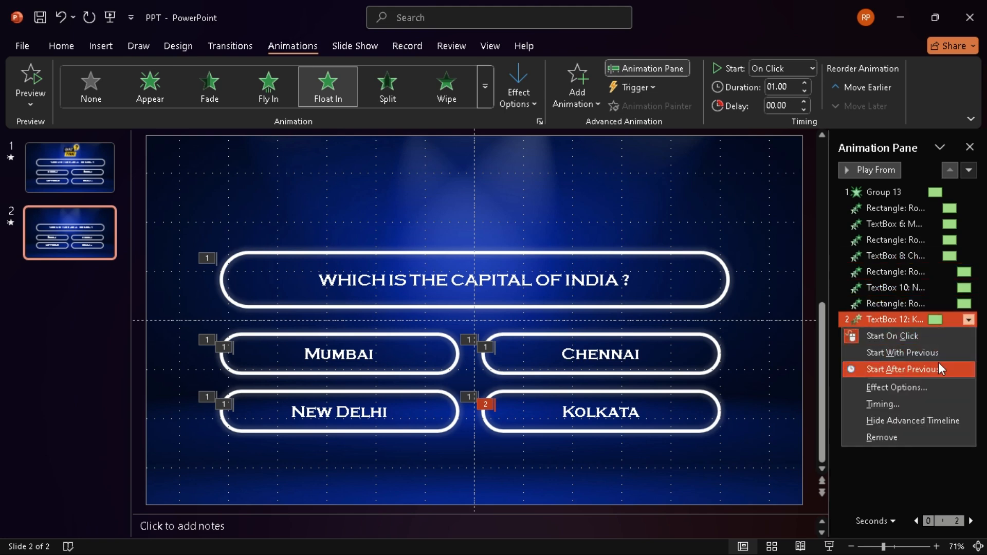
click(902, 353)
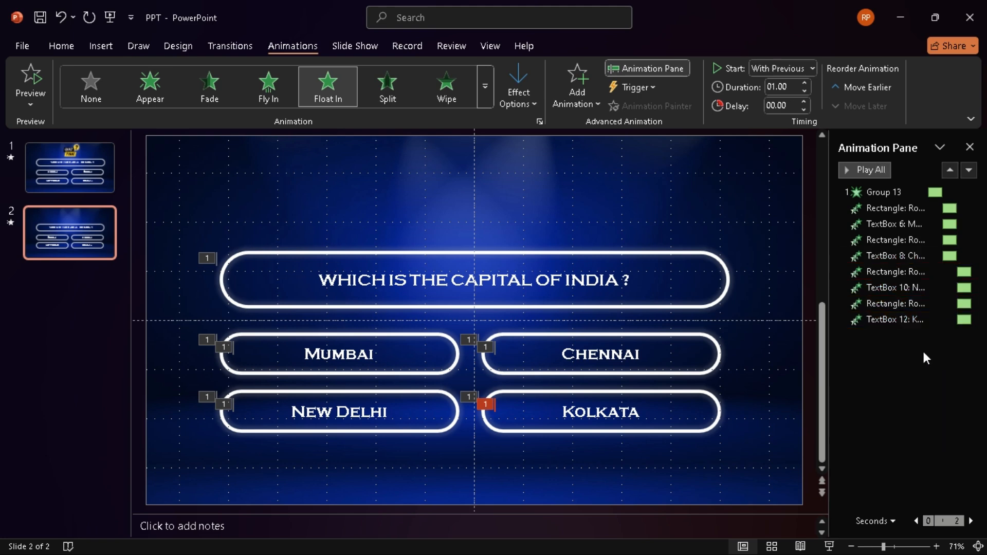
click(870, 169)
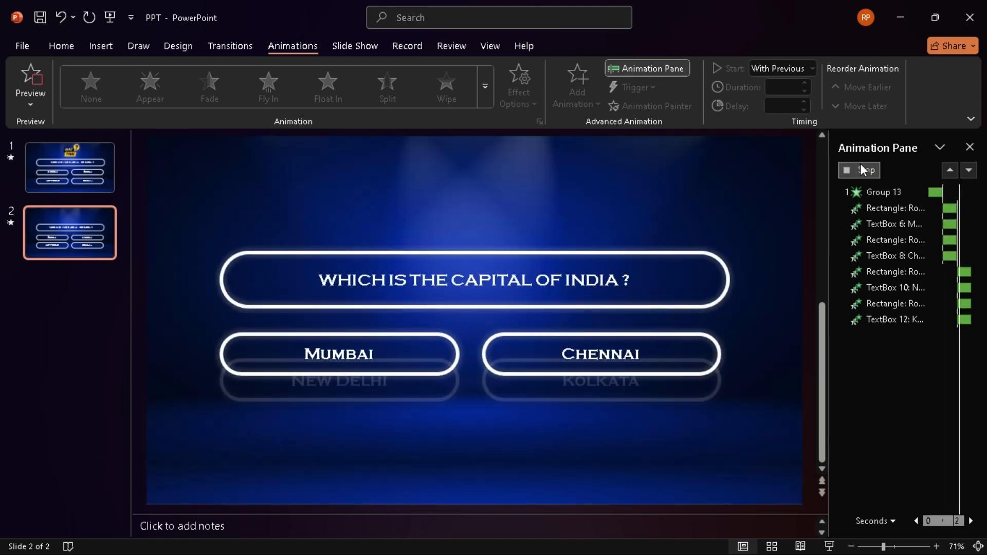
click(858, 170)
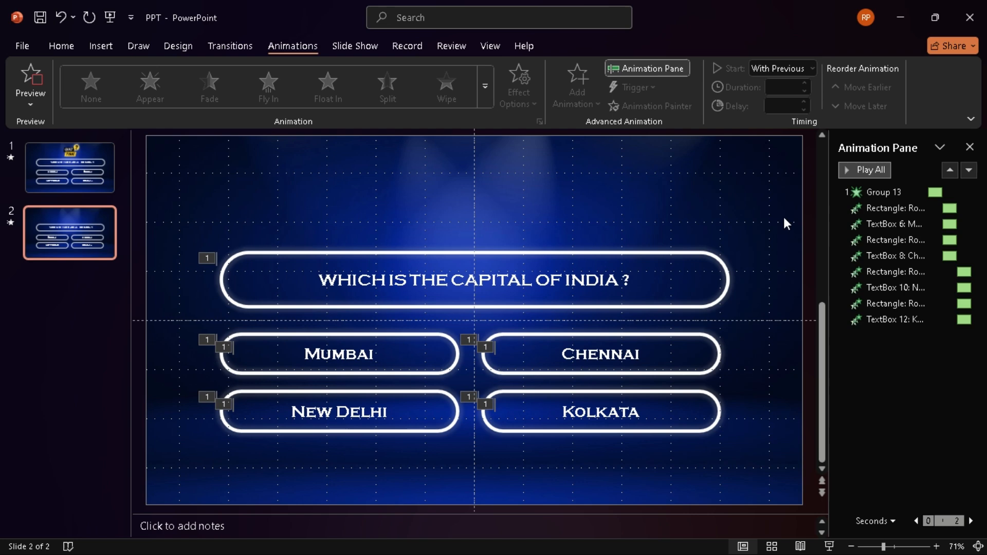
mouse_move(712, 209)
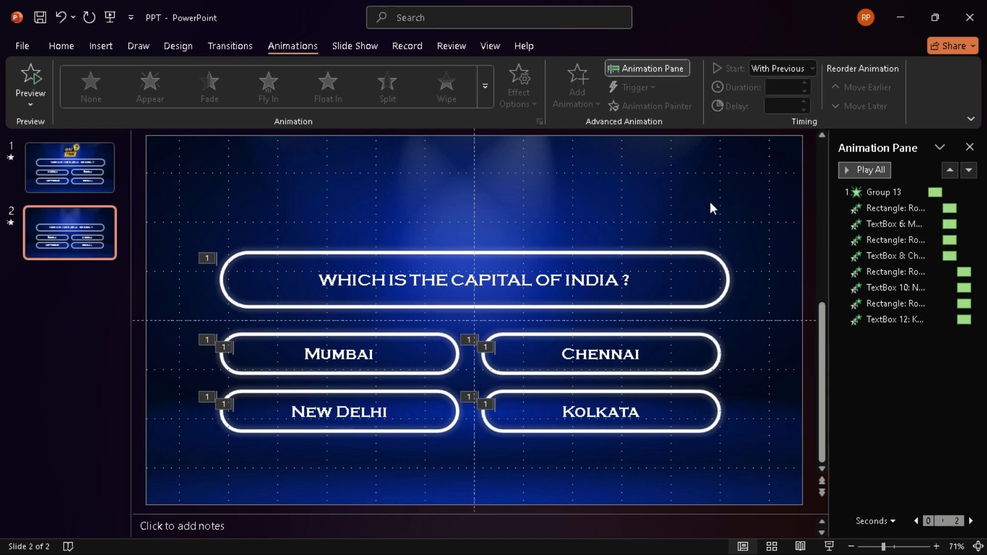
mouse_move(506, 456)
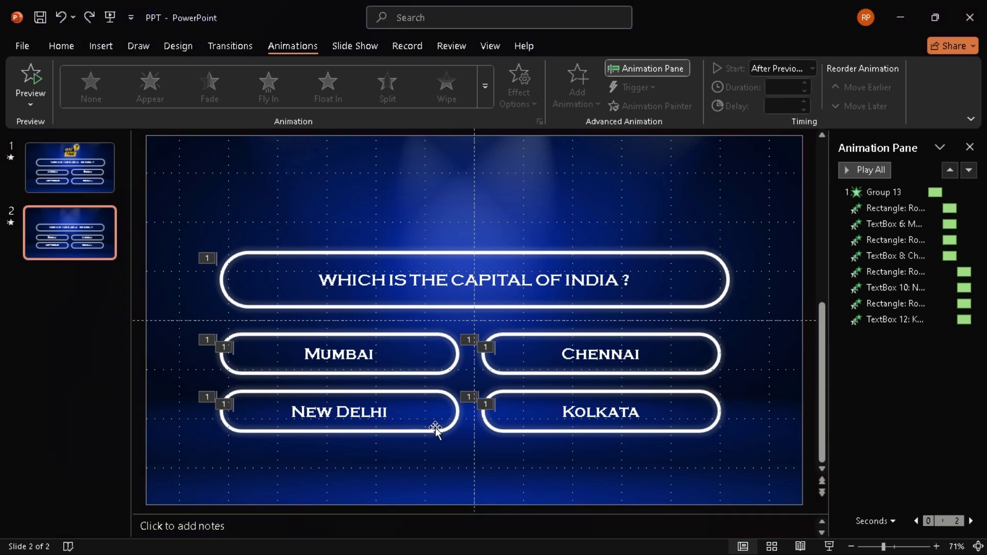
Step: Add a Fill Color animation to the New Delhi answer shape and set its colour to green
click(338, 411)
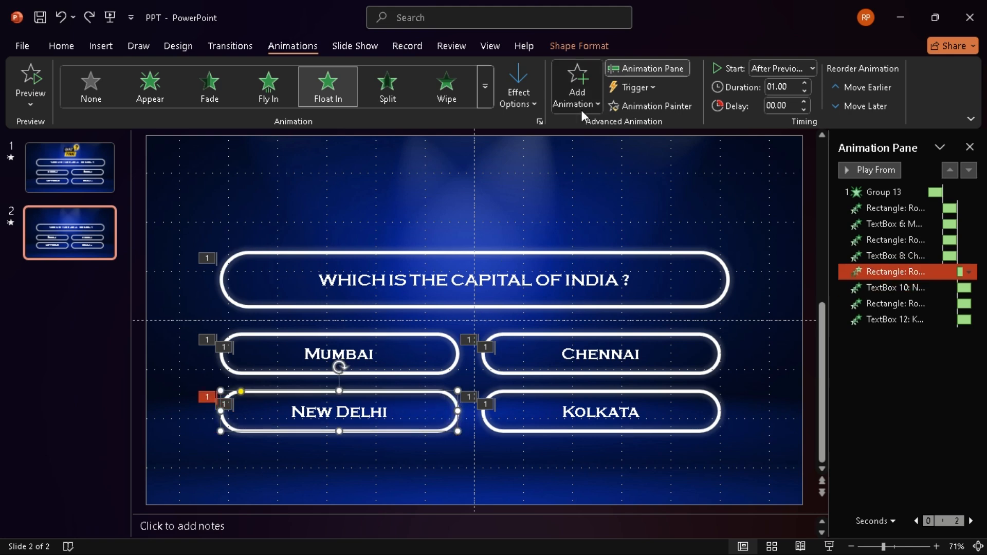
click(575, 85)
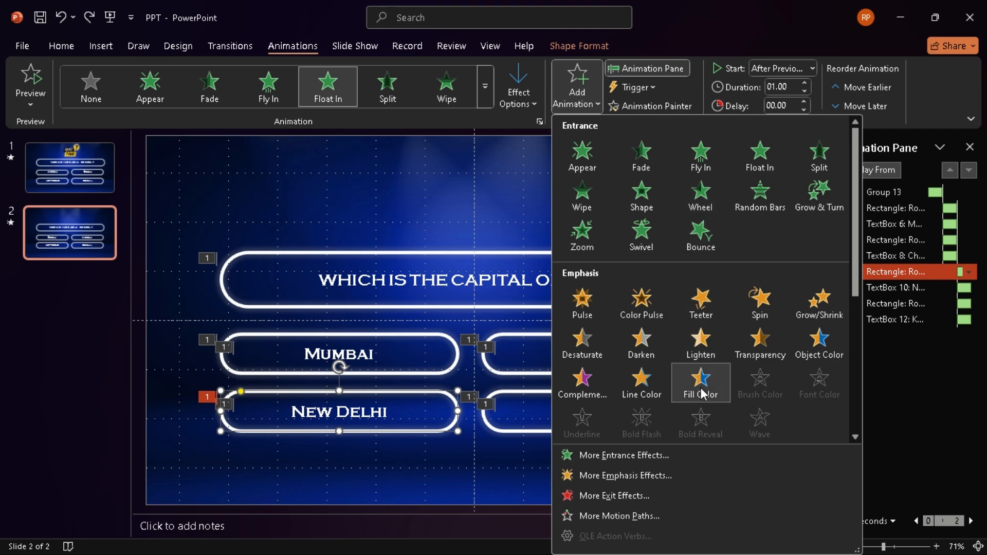
click(700, 383)
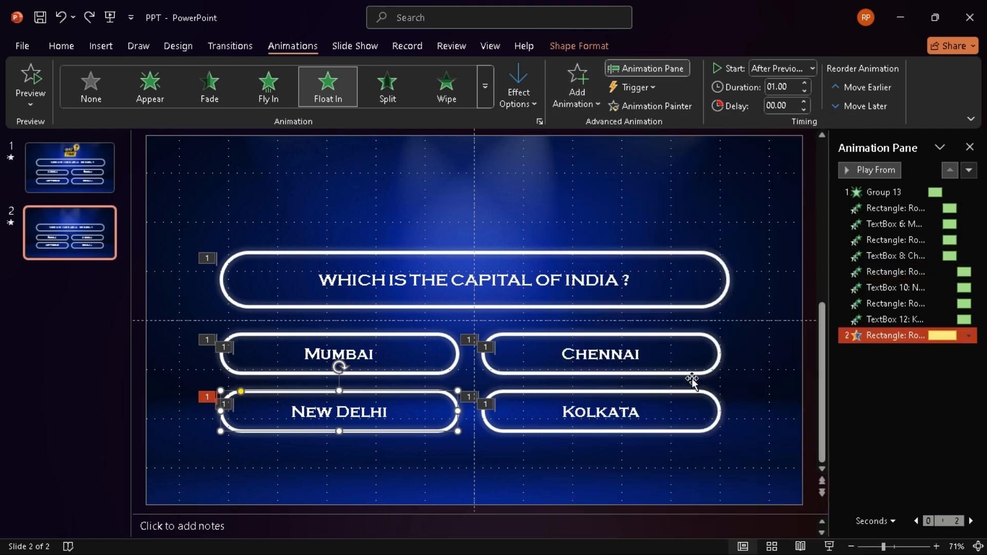
click(969, 335)
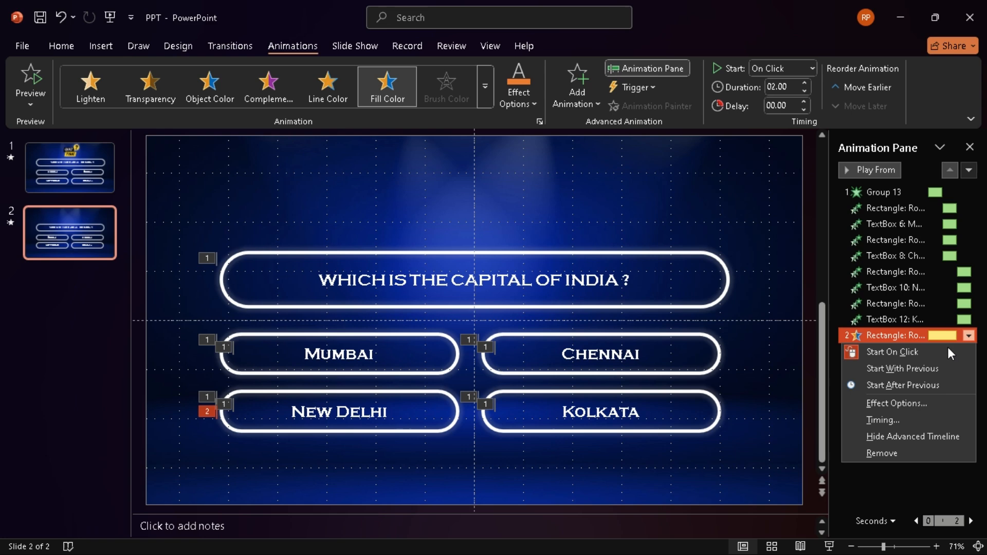
click(896, 403)
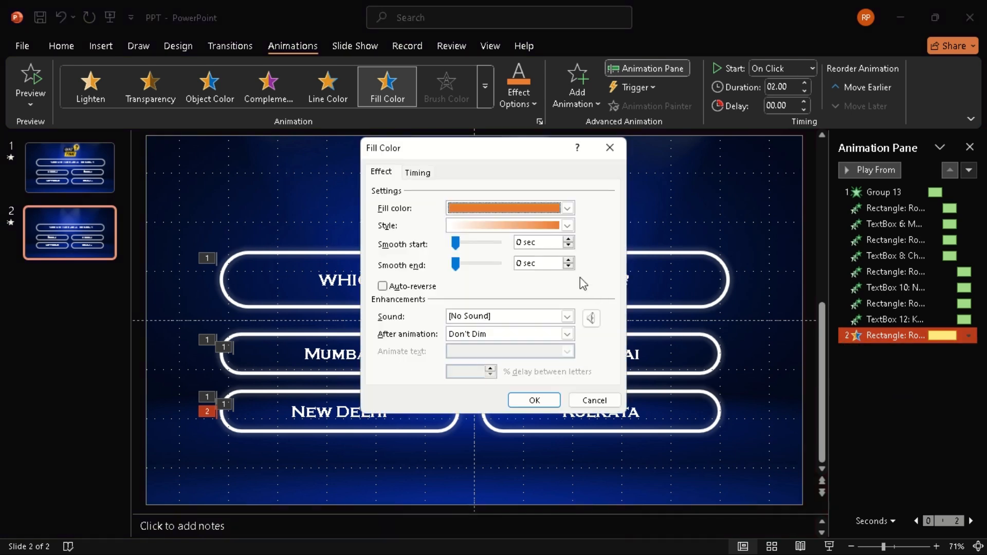
click(566, 208)
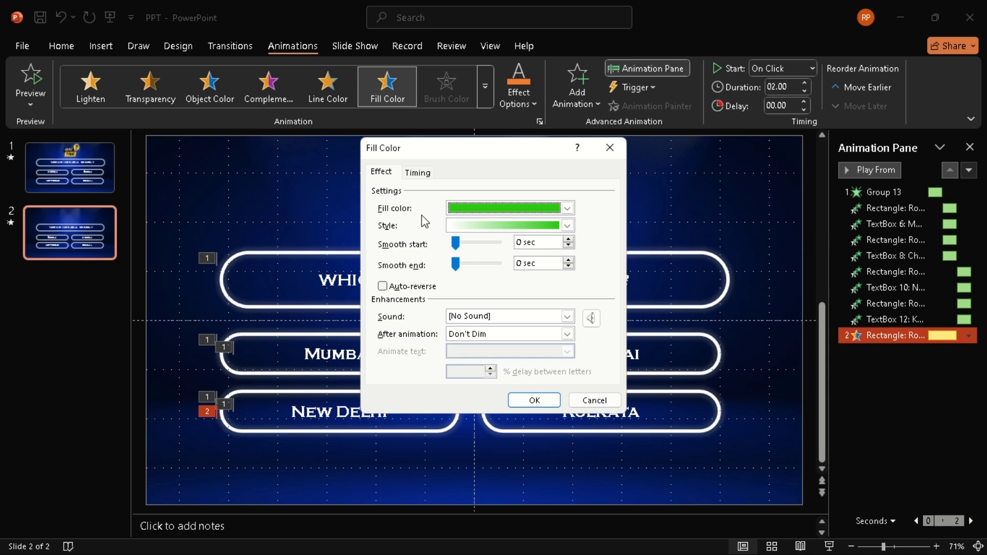
Step: Set the green fill effect to start on click of TextBox 10: New Delhi and confirm
click(416, 172)
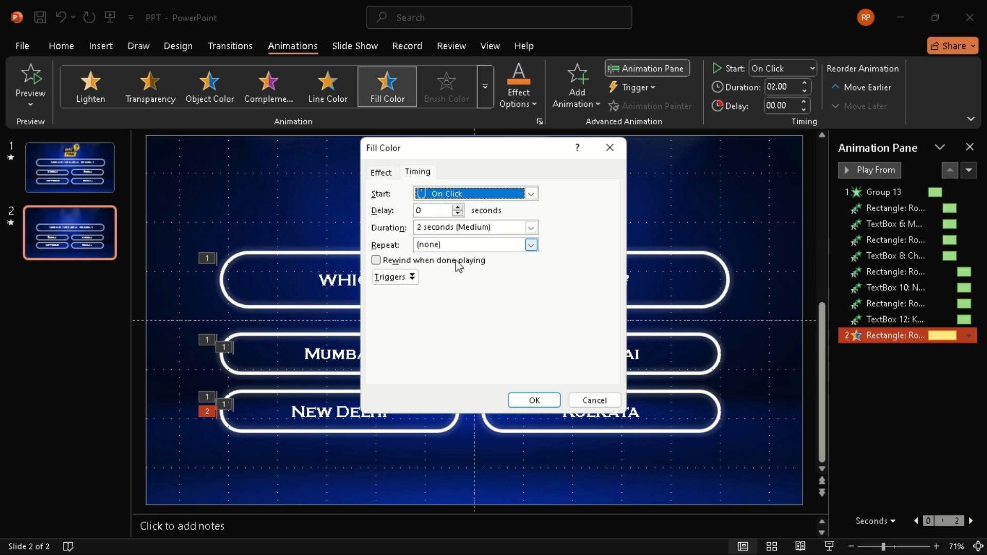
click(391, 276)
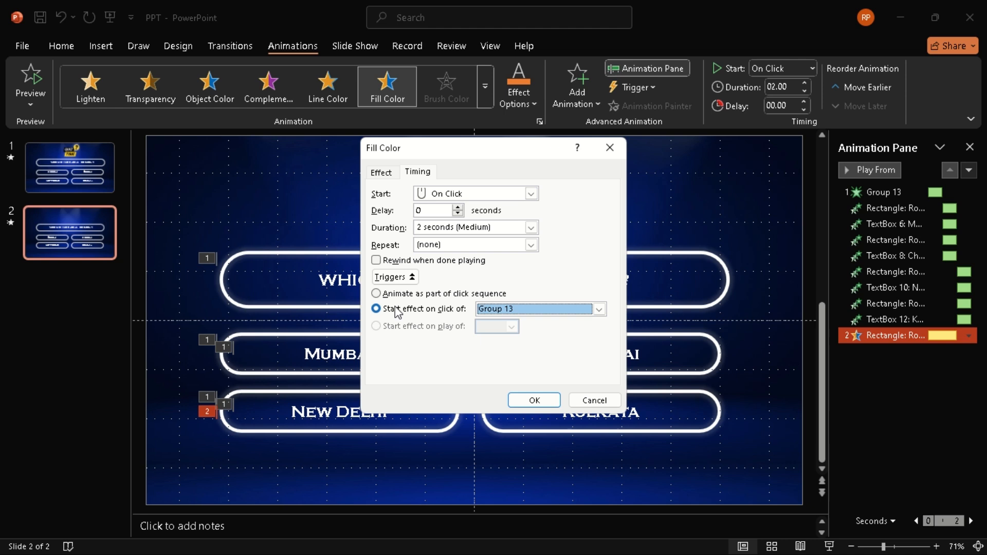
click(597, 310)
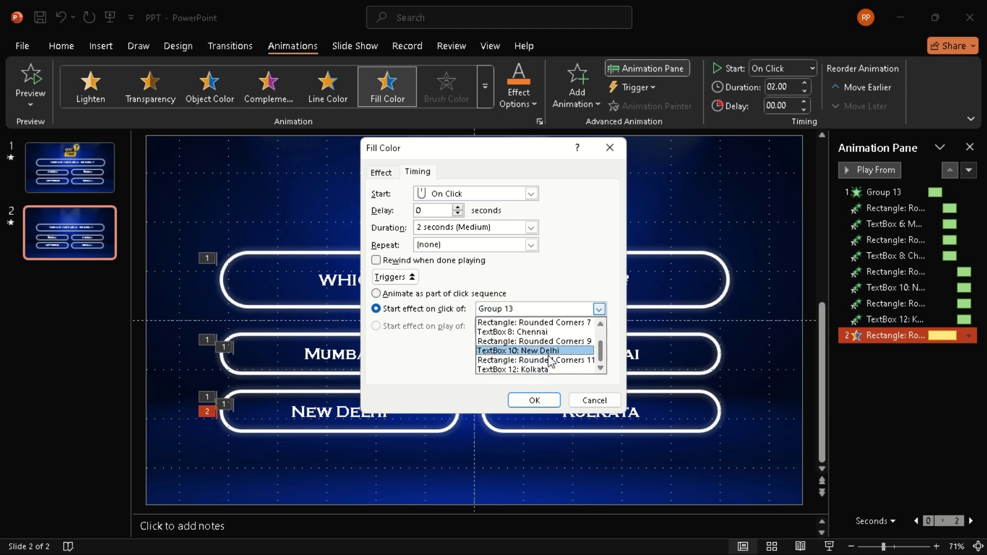
click(518, 350)
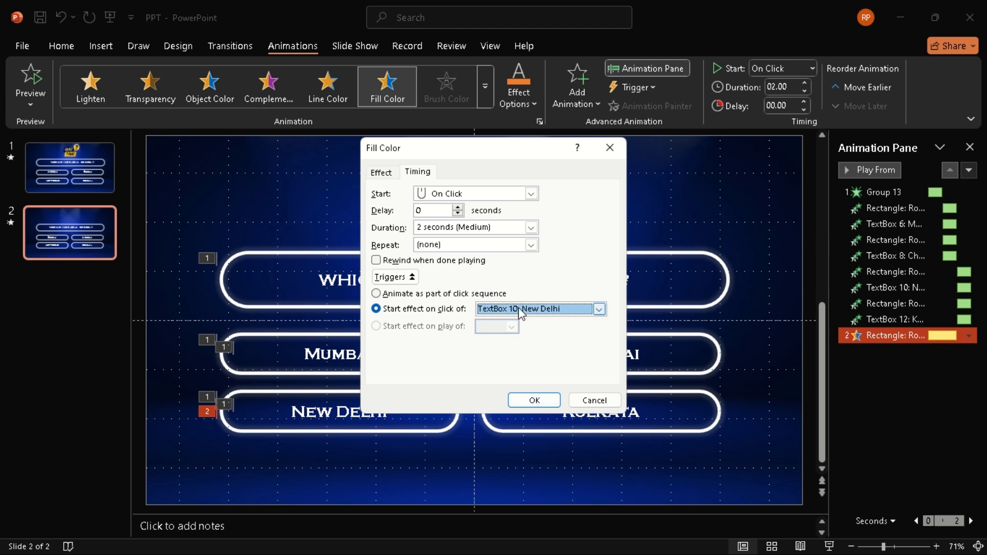
click(381, 172)
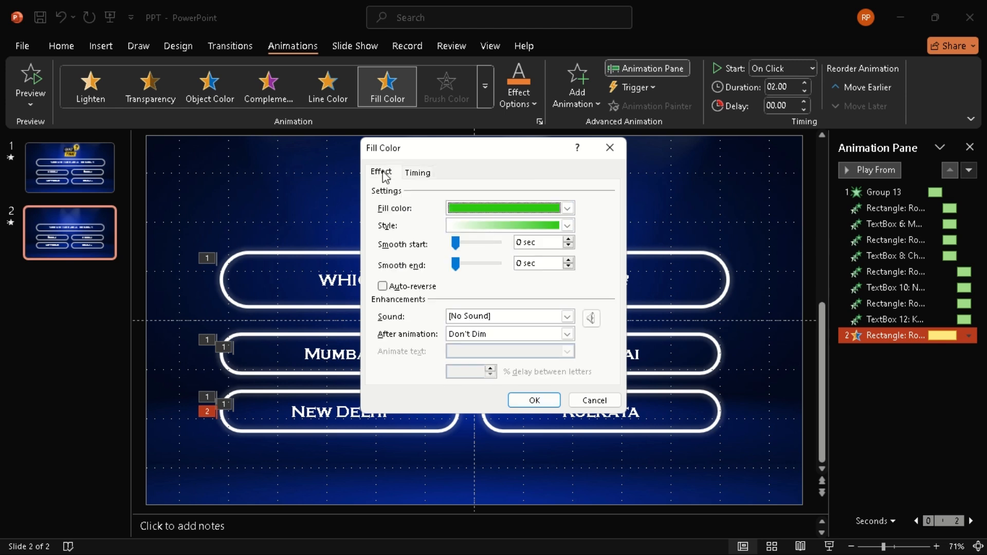
click(416, 173)
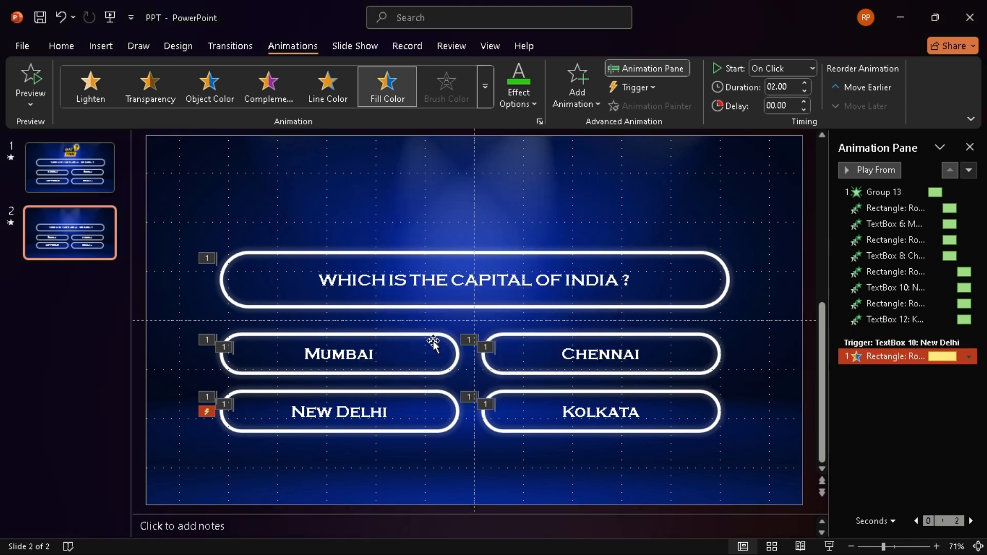
Step: Give the Mumbai shape a red Fill Color effect triggered by TextBox 6: Mumbai
click(338, 353)
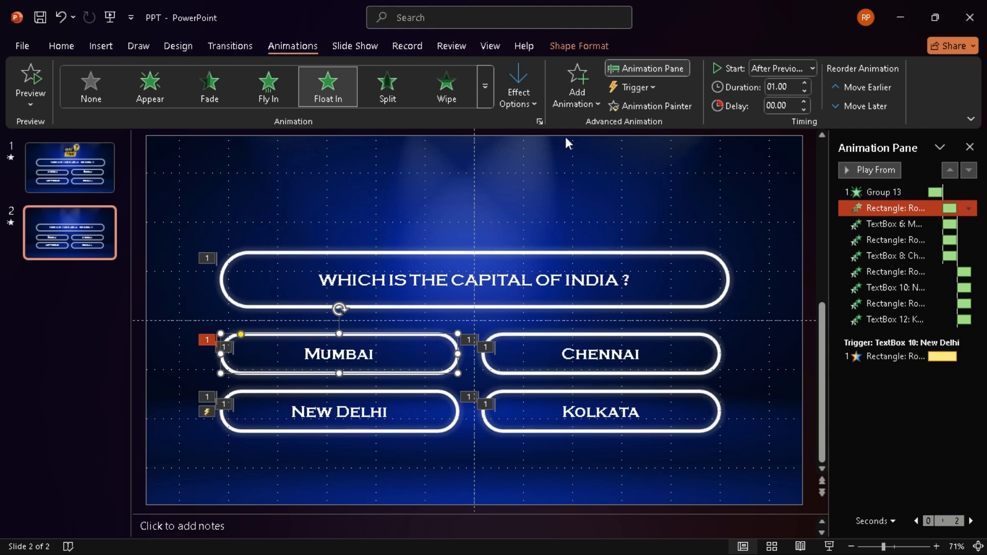
click(575, 86)
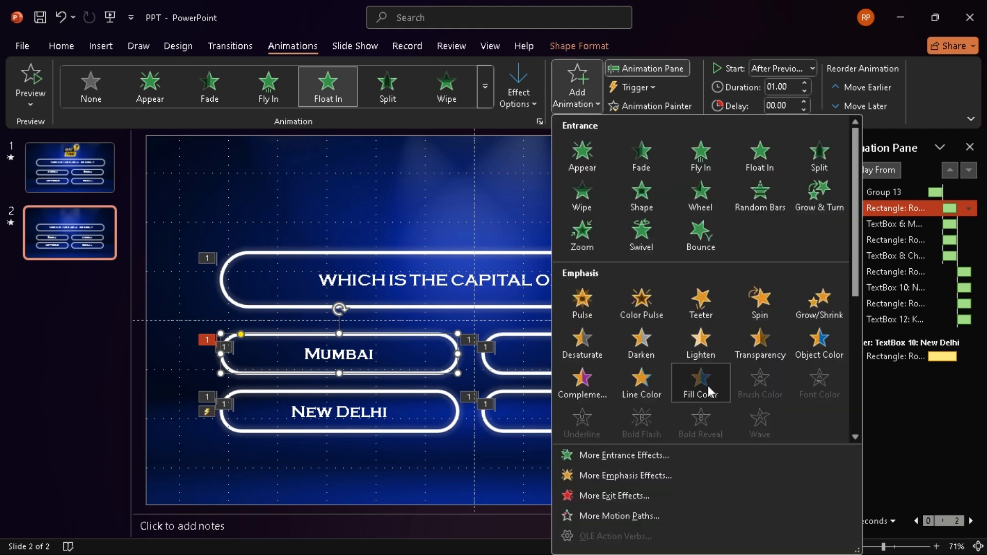
click(968, 344)
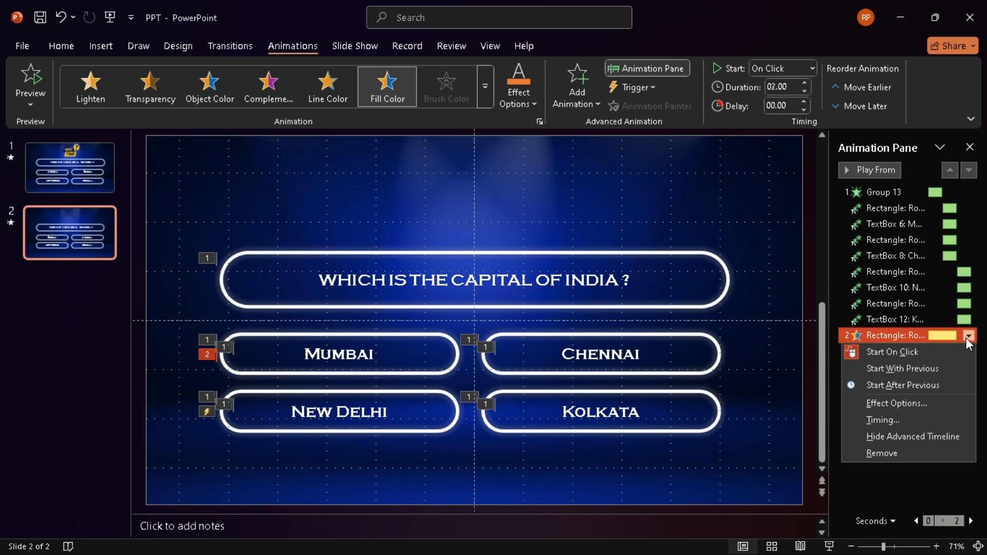
click(897, 404)
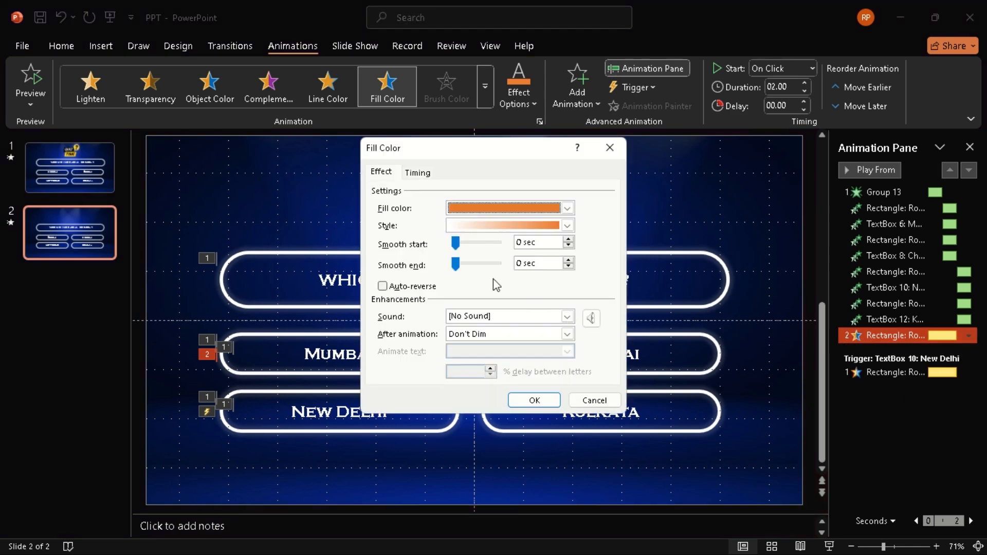
click(566, 208)
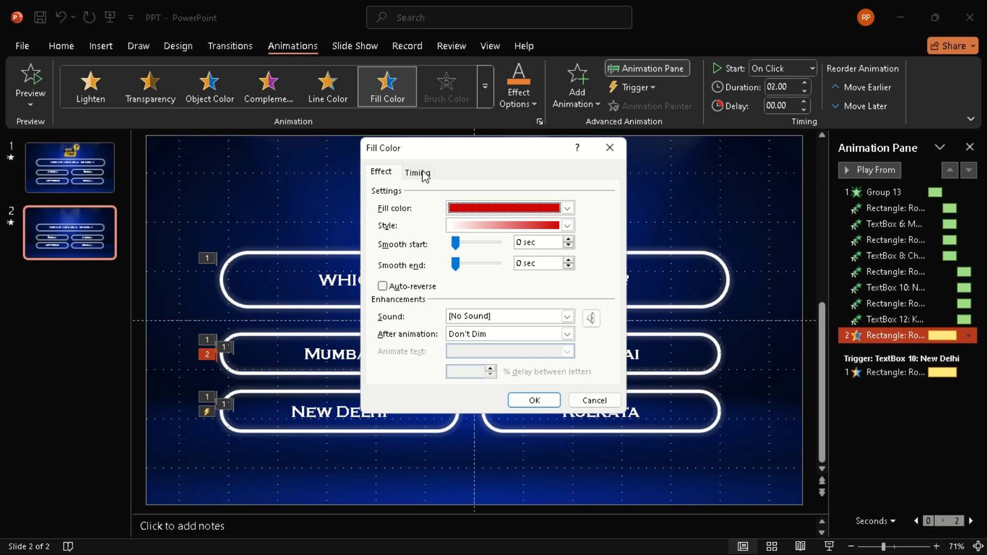
click(417, 172)
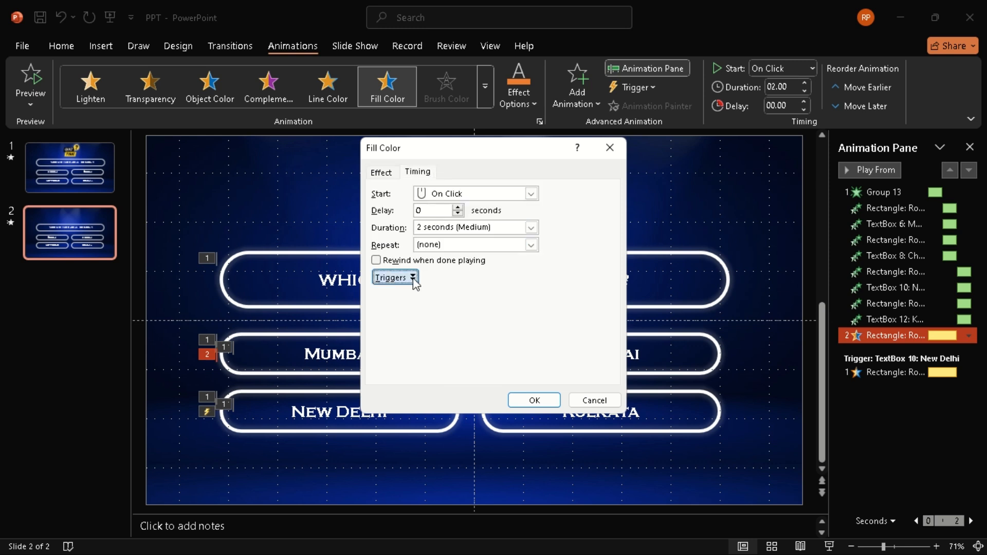
click(391, 277)
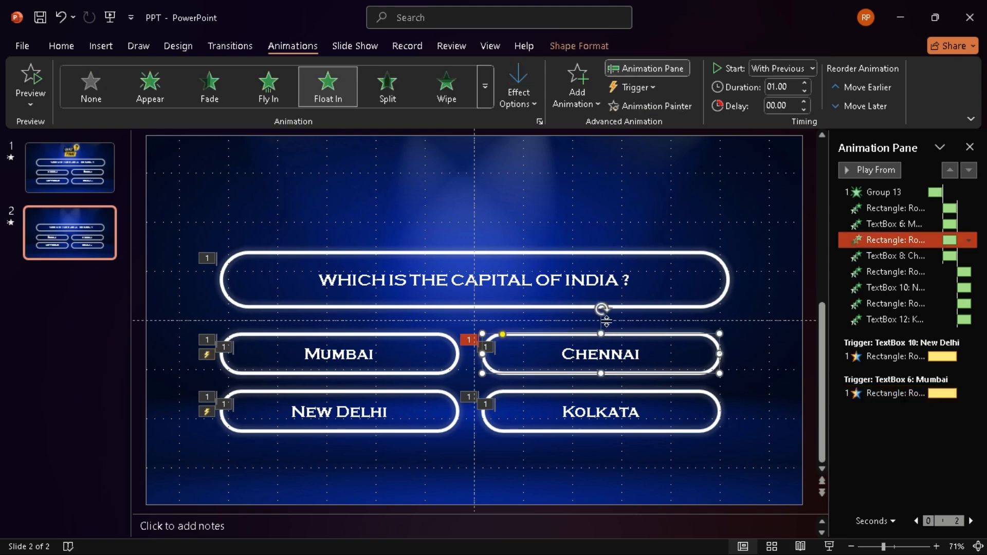
Step: Add a Fill Color effect to the Chennai shape, set its colour and trigger on the Chennai text box
click(574, 86)
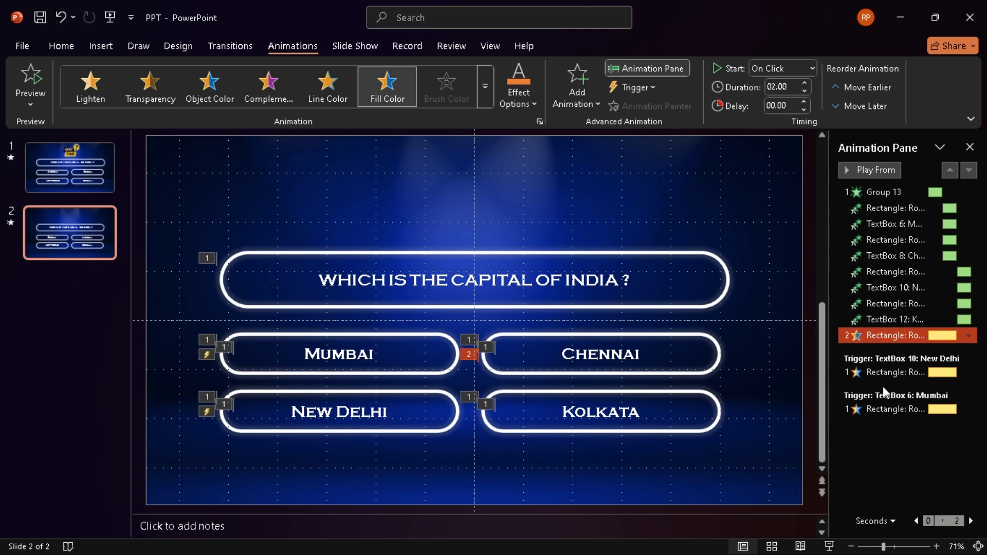
click(969, 335)
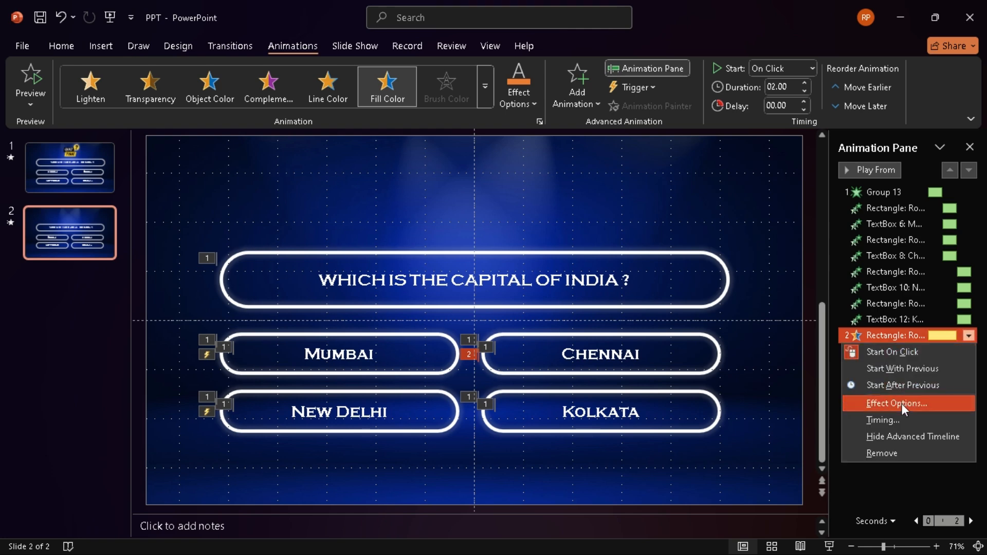
click(896, 403)
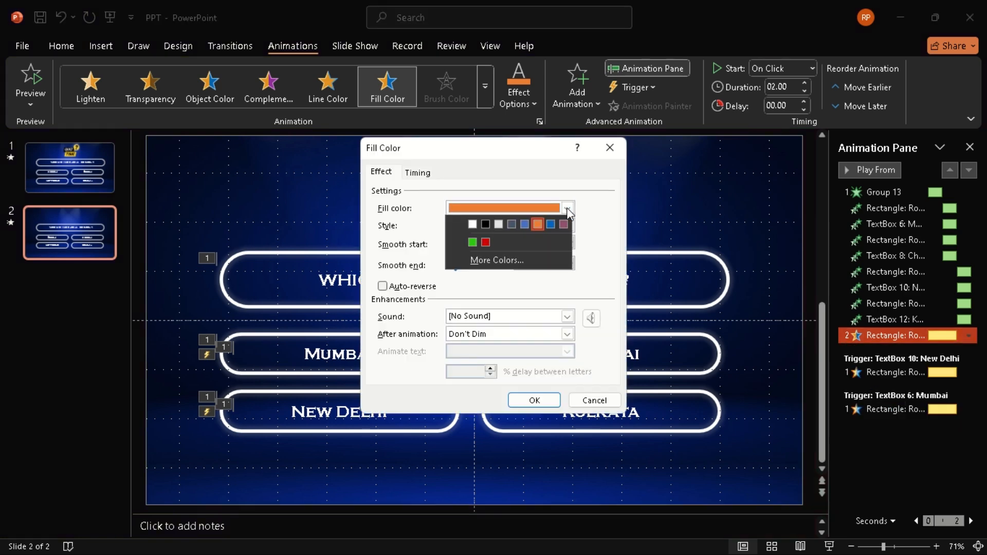
click(416, 172)
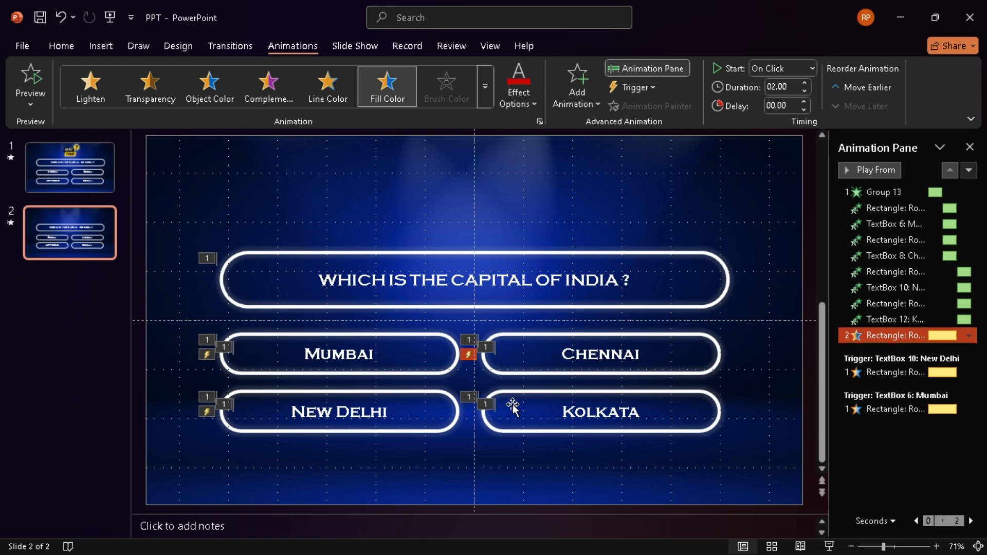
Step: Add a Fill Color effect to the Kolkata shape, set its colour and trigger on the Kolkata text box
click(599, 412)
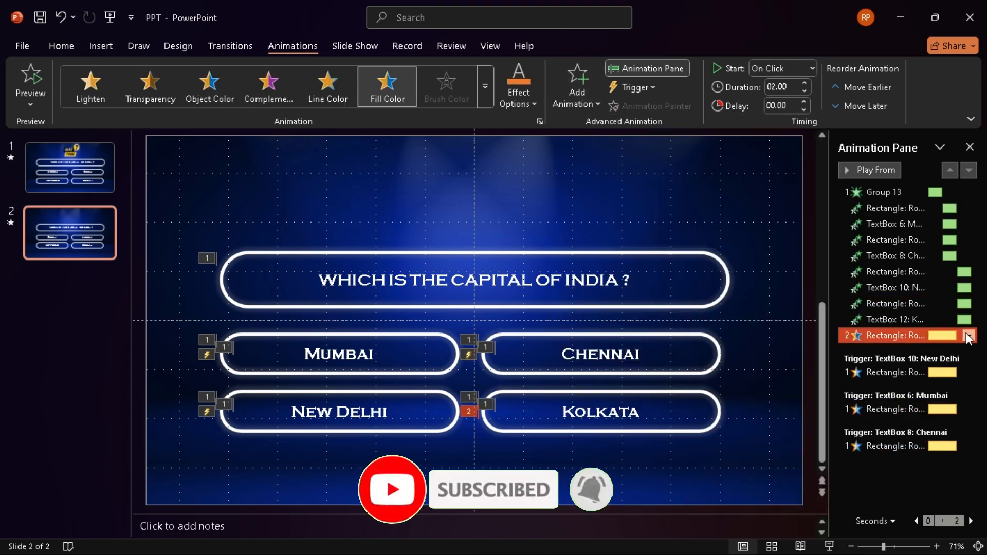
click(969, 335)
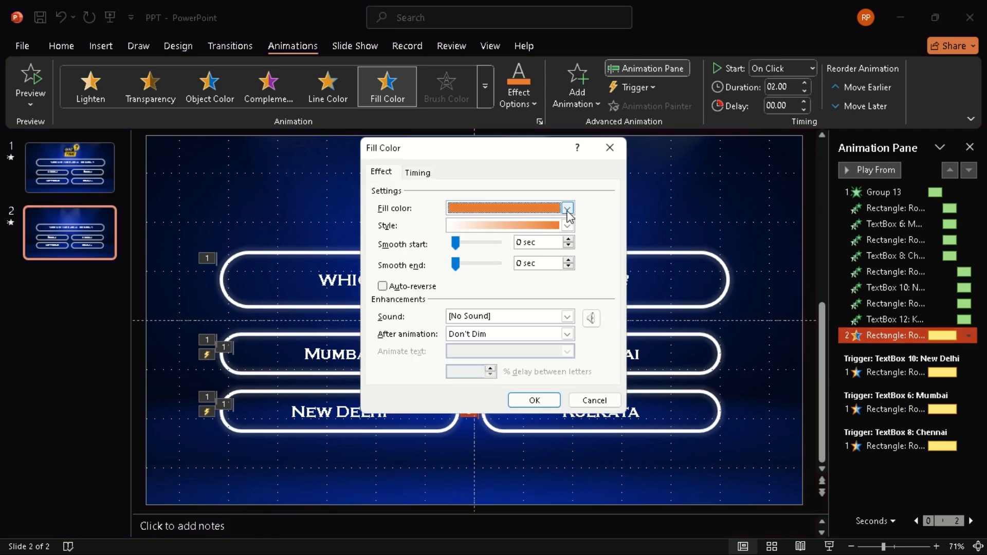
click(416, 172)
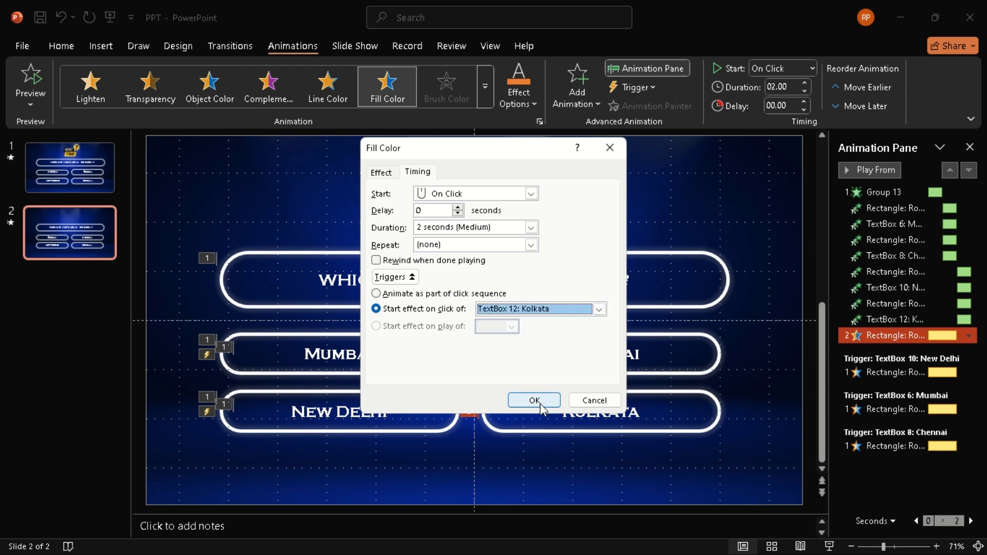
click(534, 400)
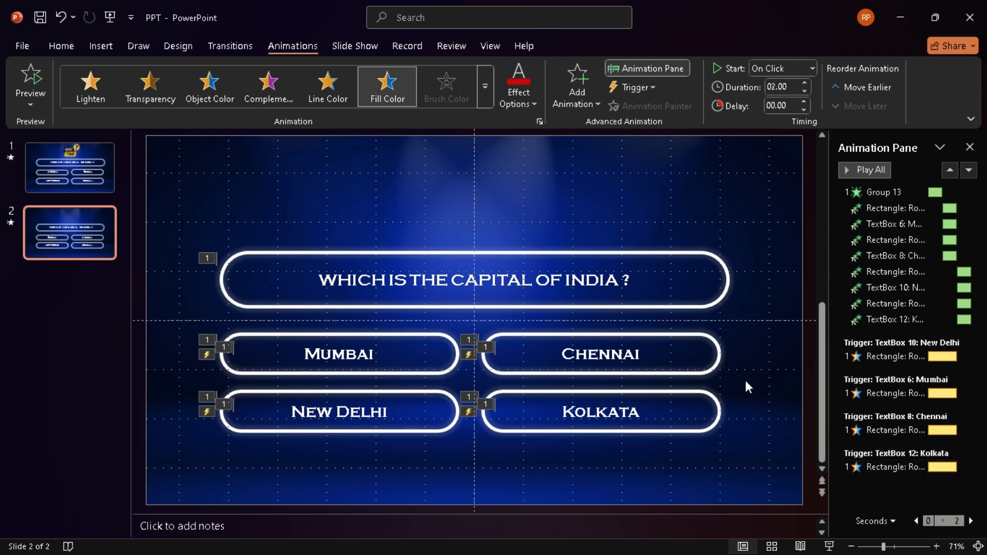
Step: Paste the Quiz Time logo at the top and give it a Fade entrance starting With Previous
click(69, 168)
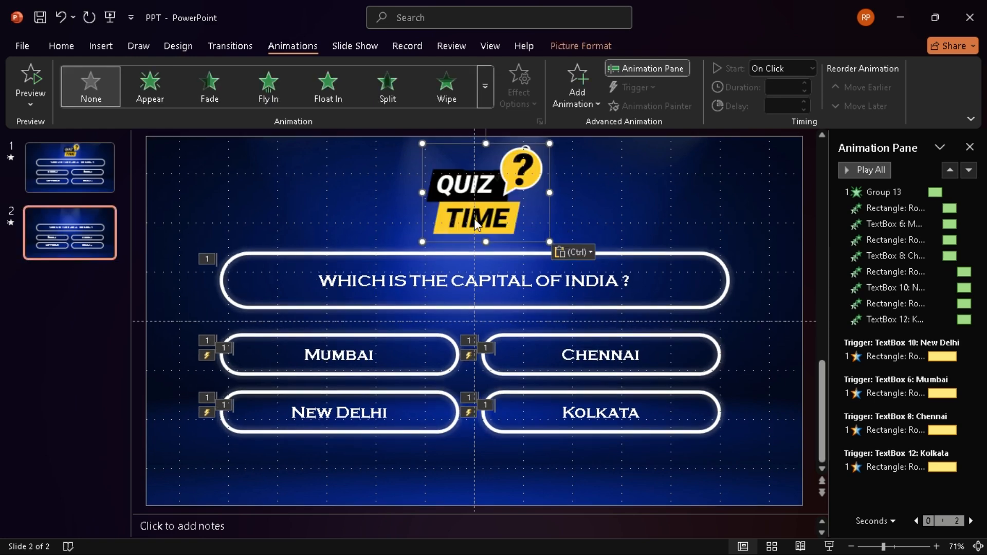
click(209, 86)
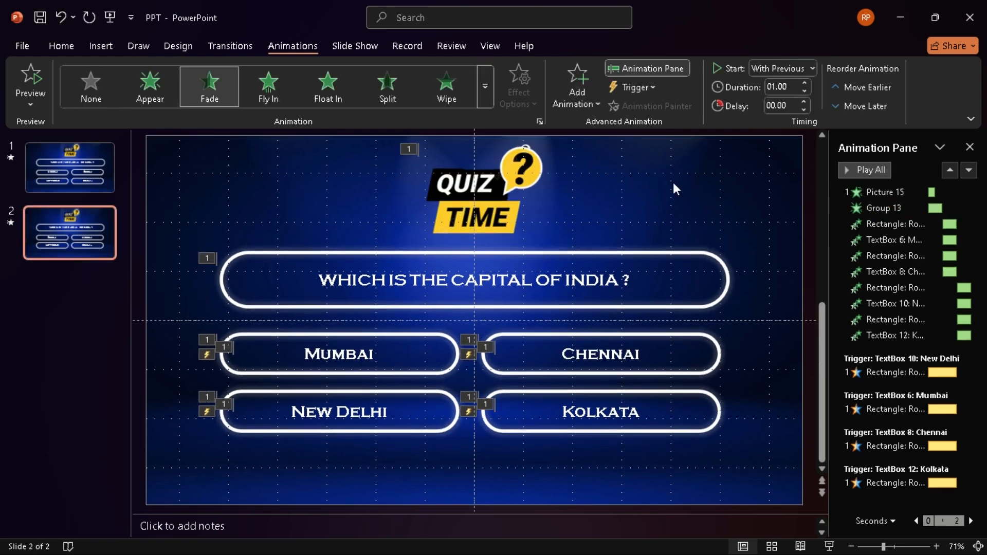
click(886, 208)
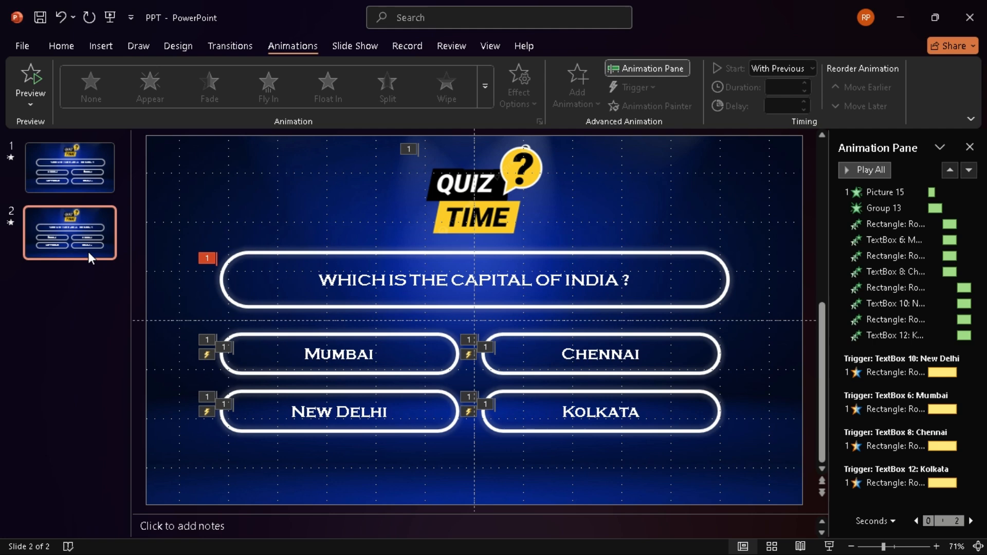
click(355, 45)
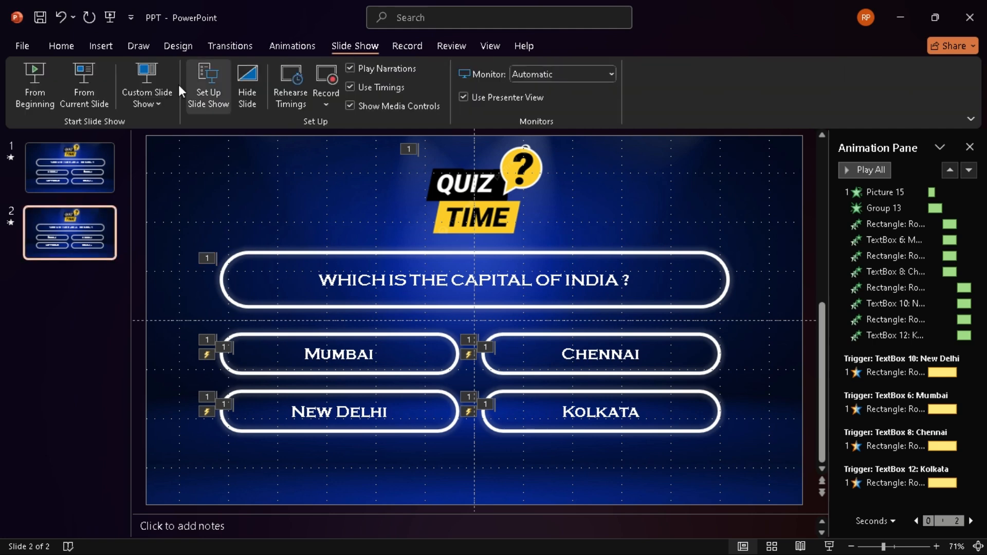